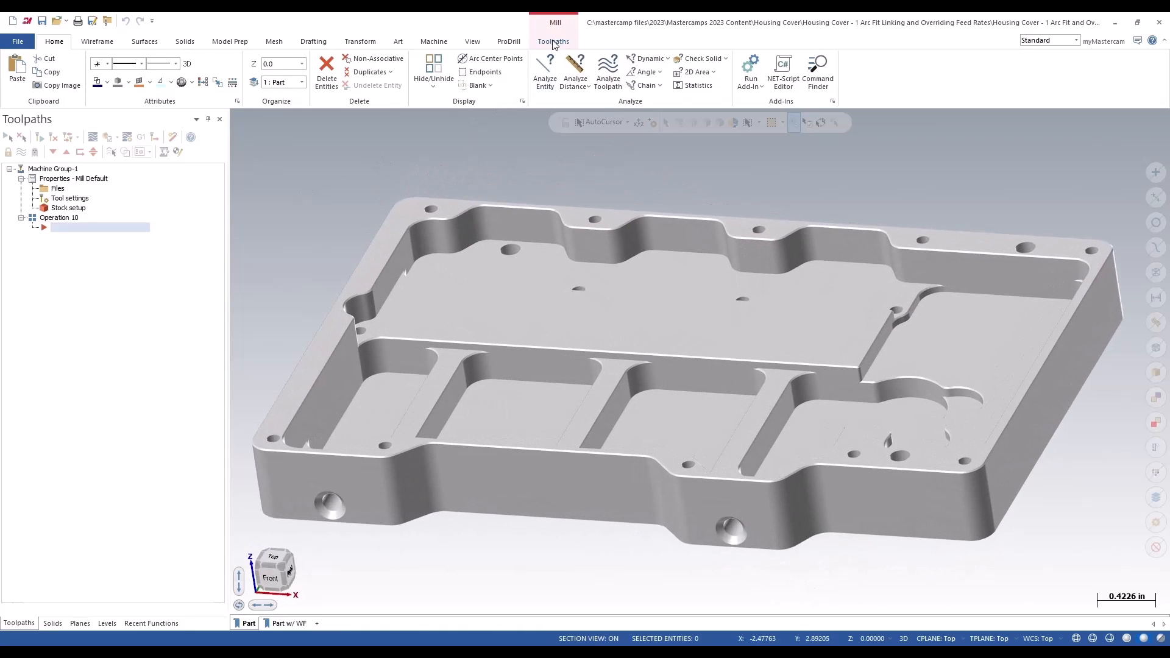
# Start a Model Chamfer toolpath on the chained top pocket edges of the housing cover.
pyautogui.click(554, 42)
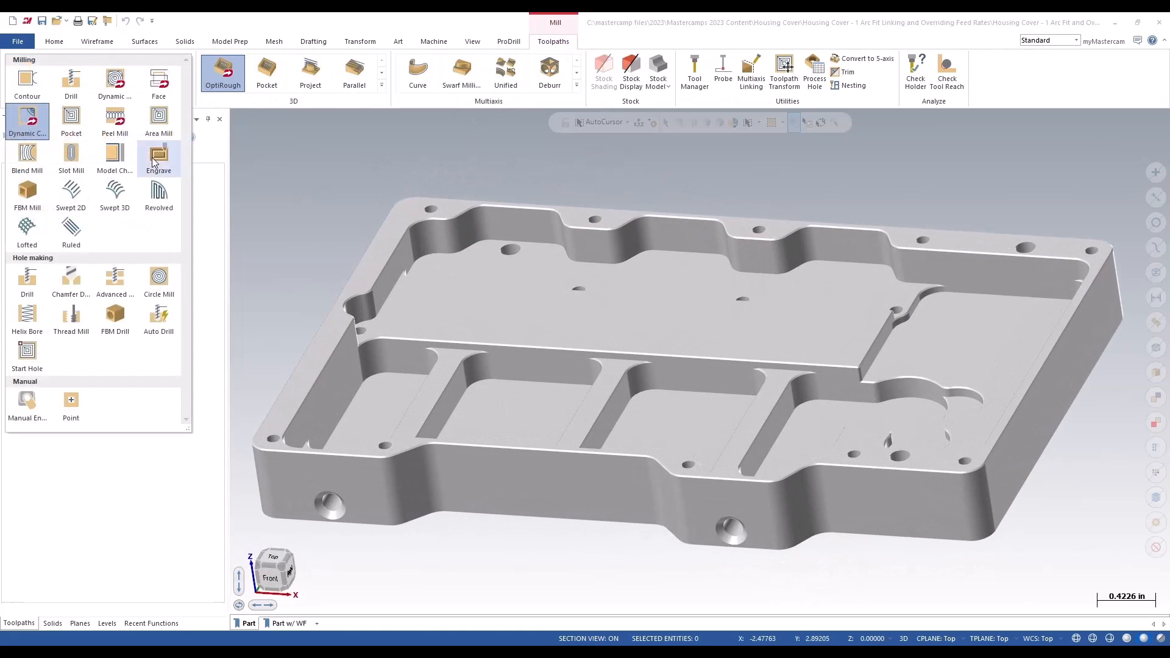
pyautogui.click(115, 157)
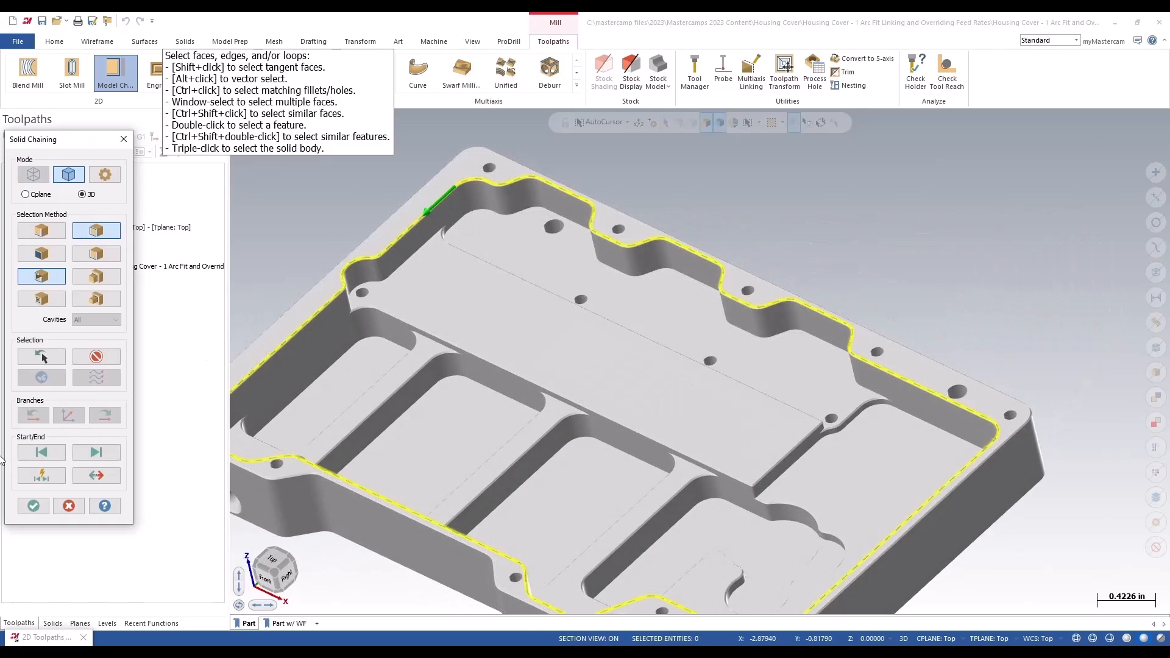
pyautogui.moveTo(362, 434)
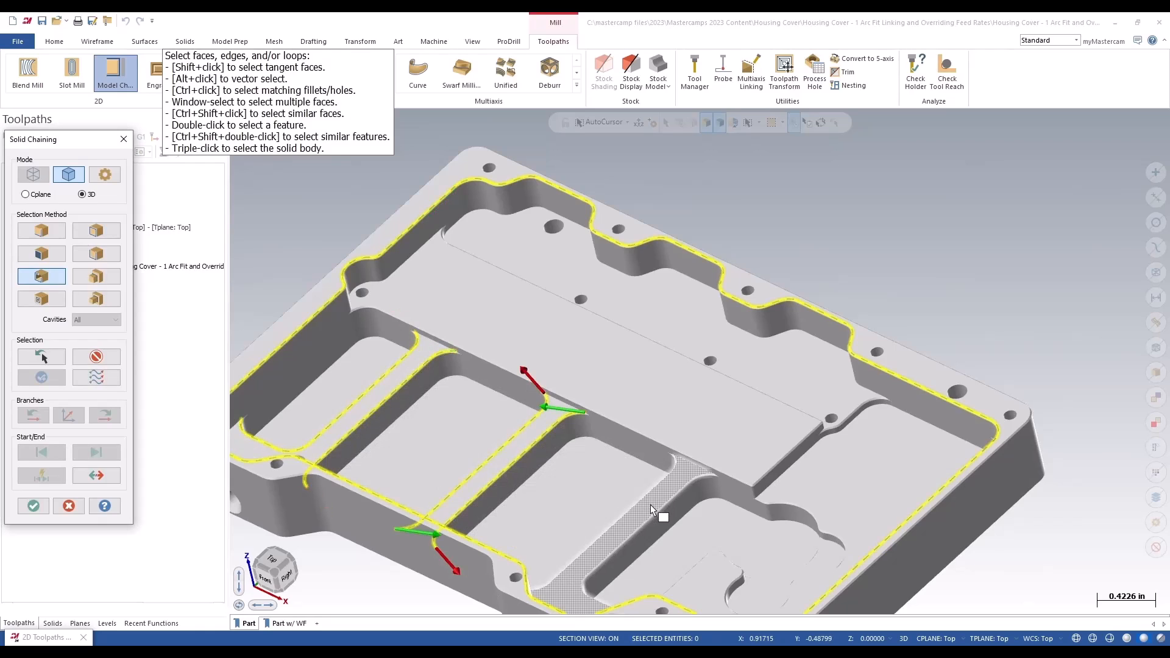
pyautogui.click(33, 506)
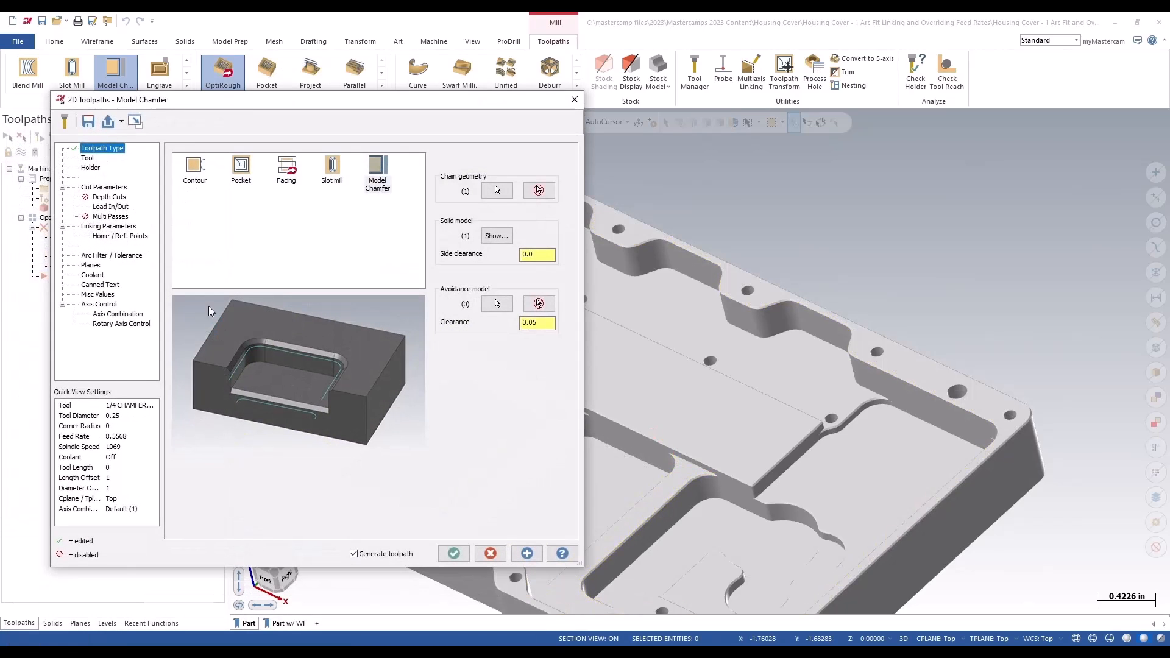
# Arc-fit the chamfer's link moves at 0.5 max radius with an 800.0 feed move, then accept.
pyautogui.click(88, 157)
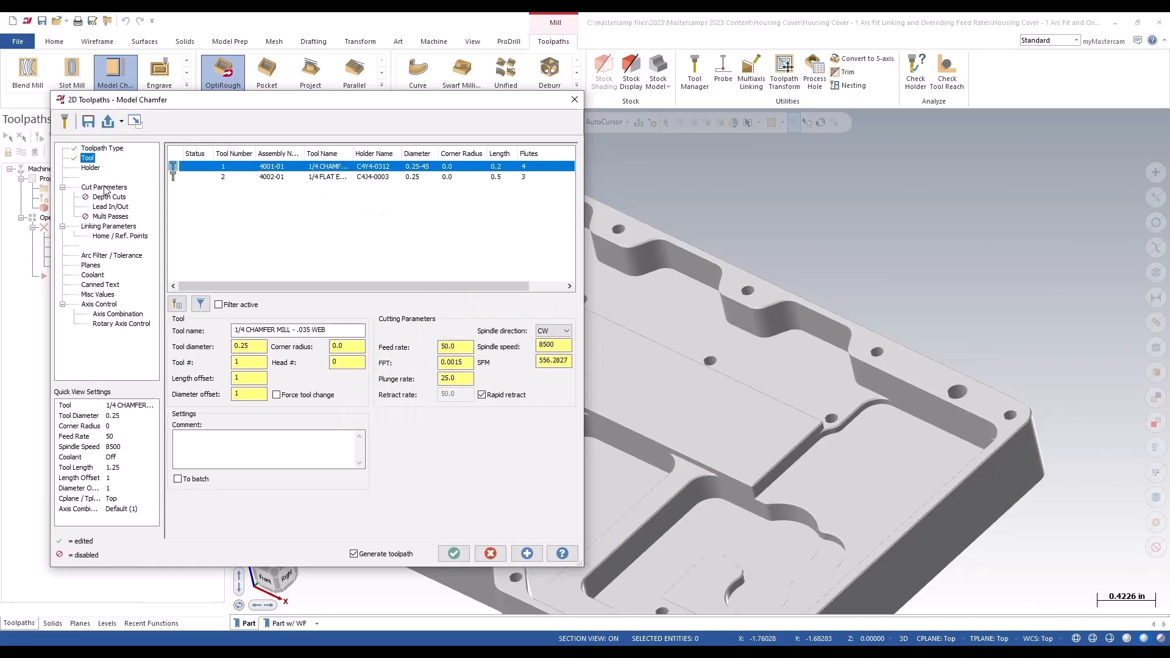
pyautogui.click(104, 187)
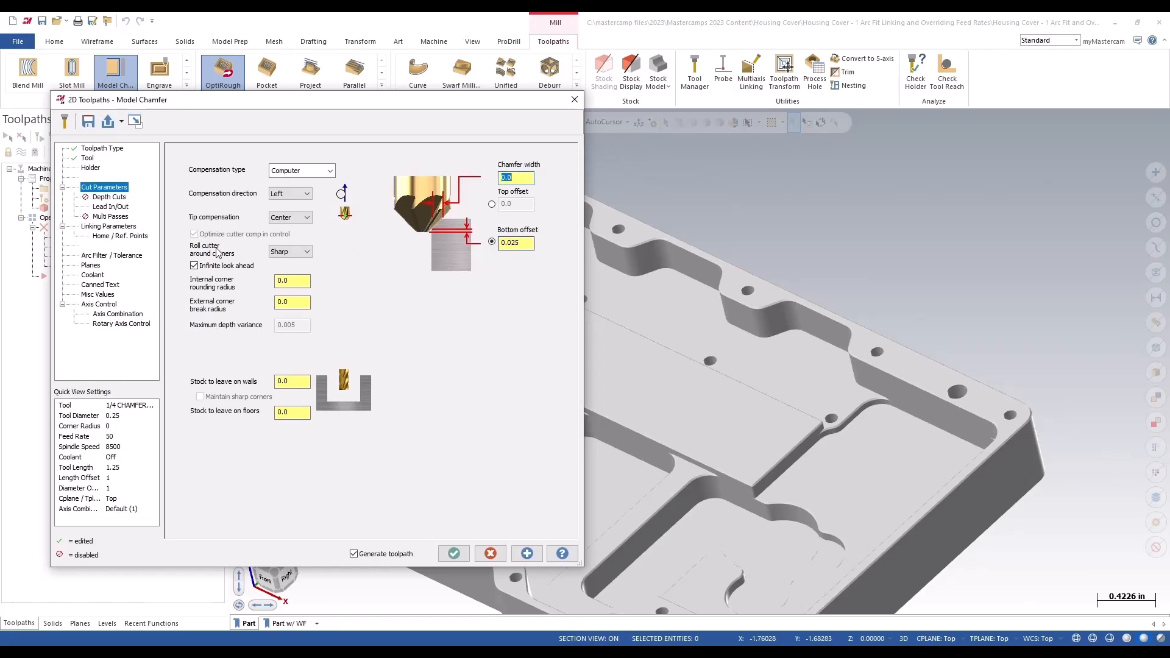
pyautogui.click(108, 227)
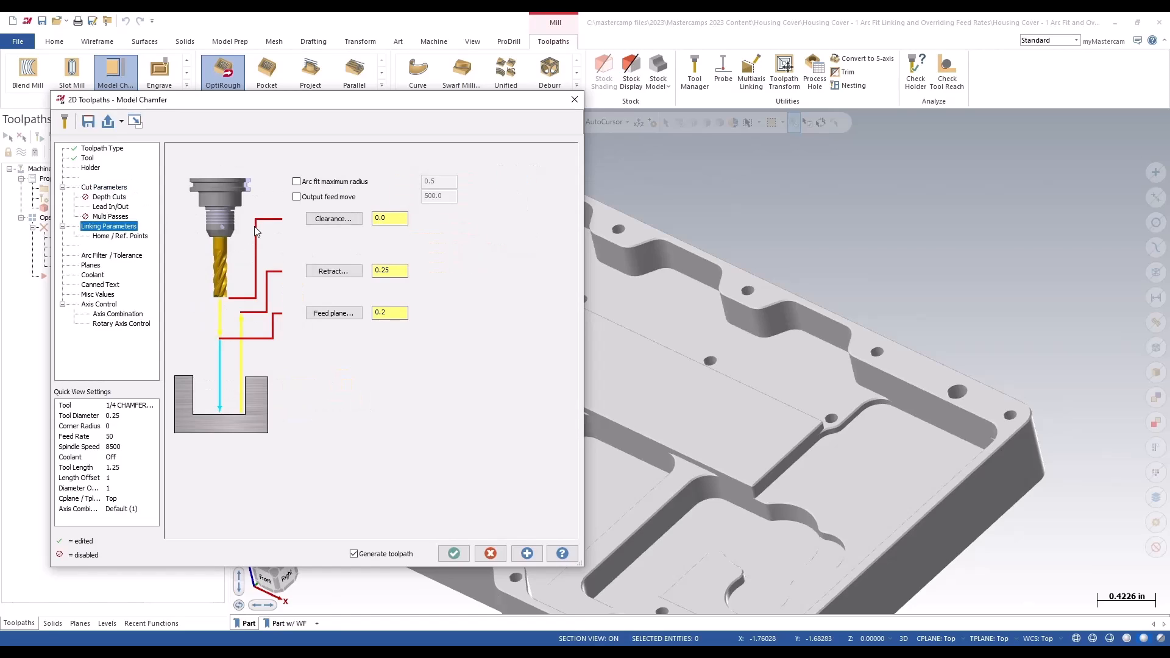
pyautogui.click(296, 182)
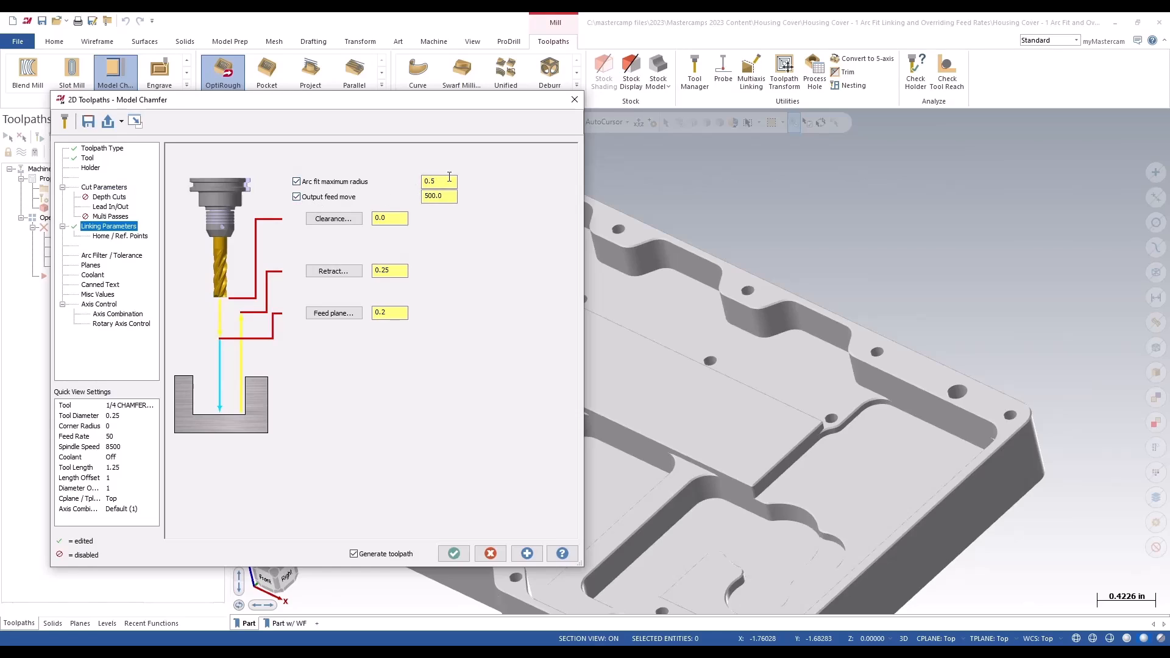
pyautogui.tripleClick(439, 181)
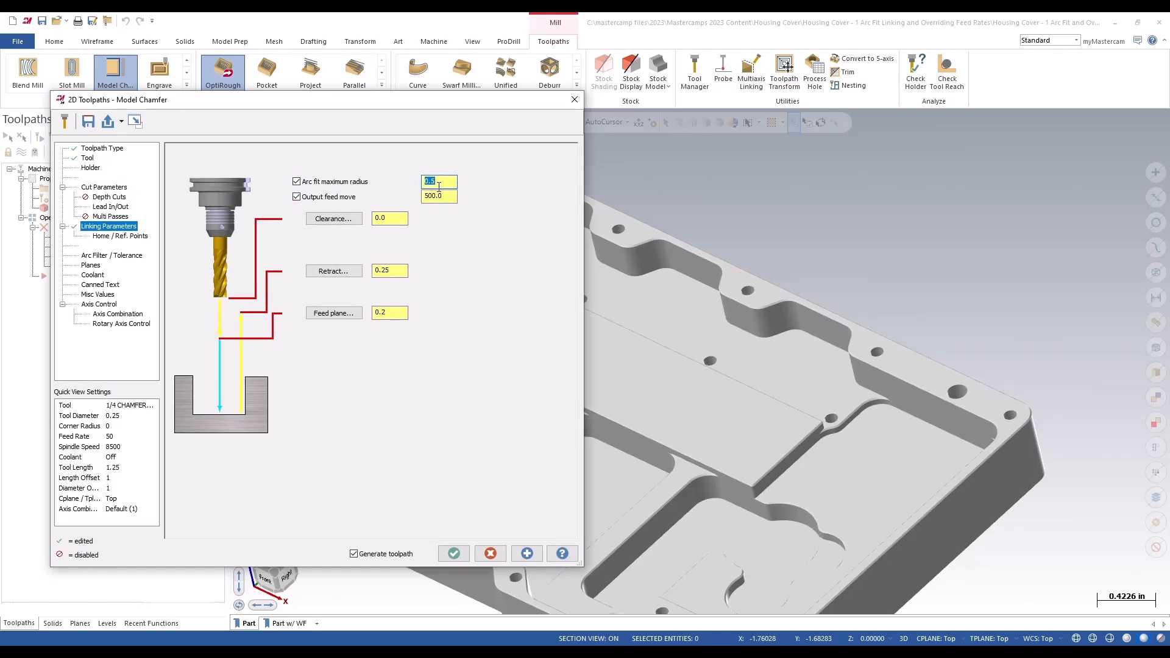
pyautogui.click(437, 195)
pyautogui.write('800')
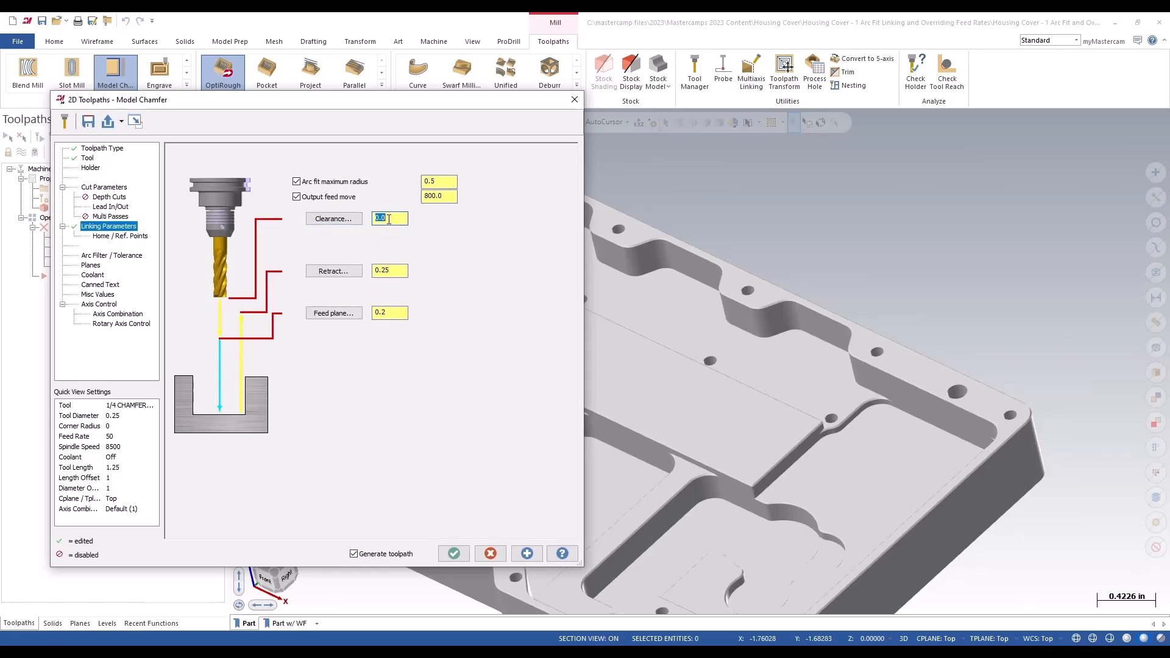
pyautogui.click(454, 554)
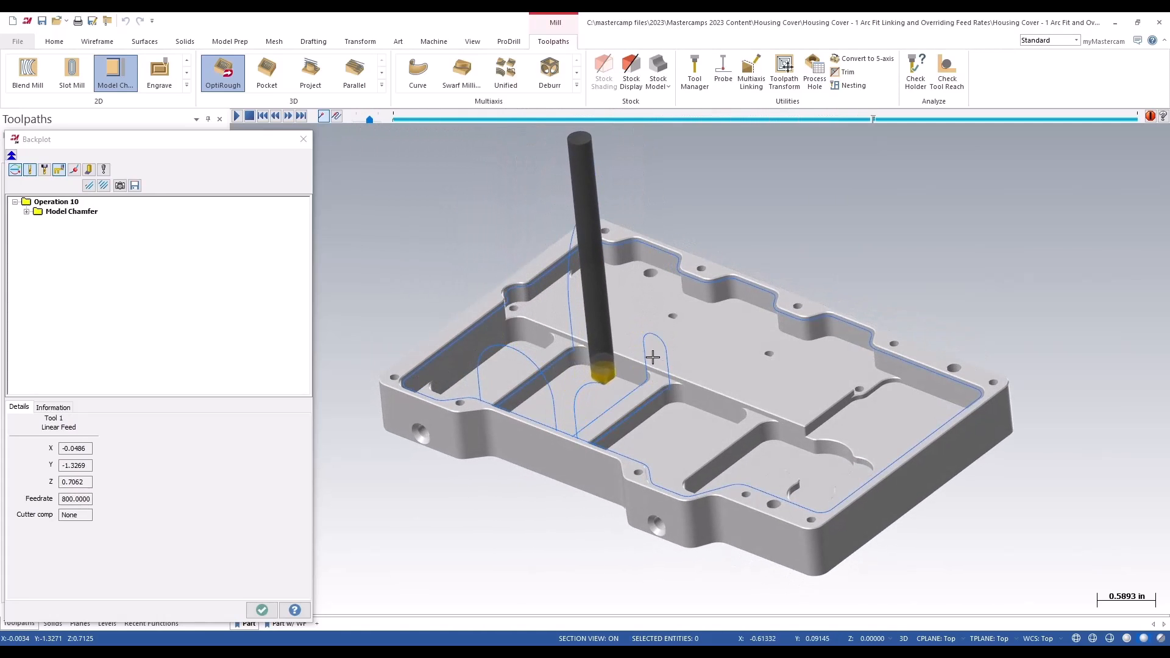
pyautogui.moveTo(657, 384)
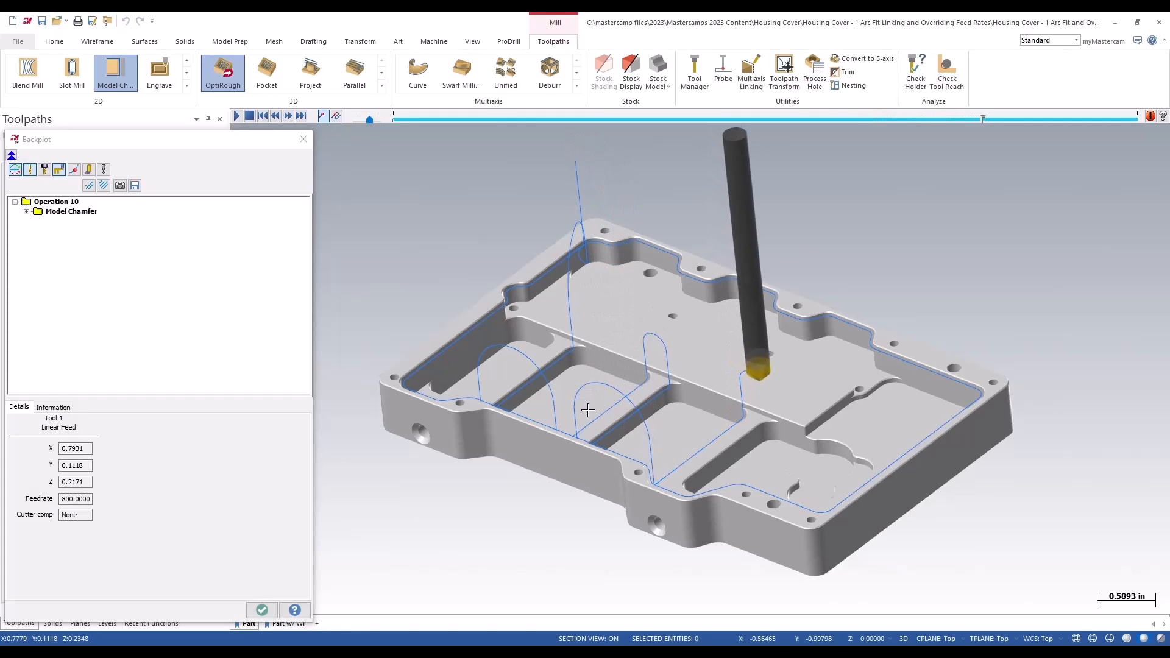
# Read a linking arc's 800 feed in the chamfer backplot, then close it.
pyautogui.click(288, 116)
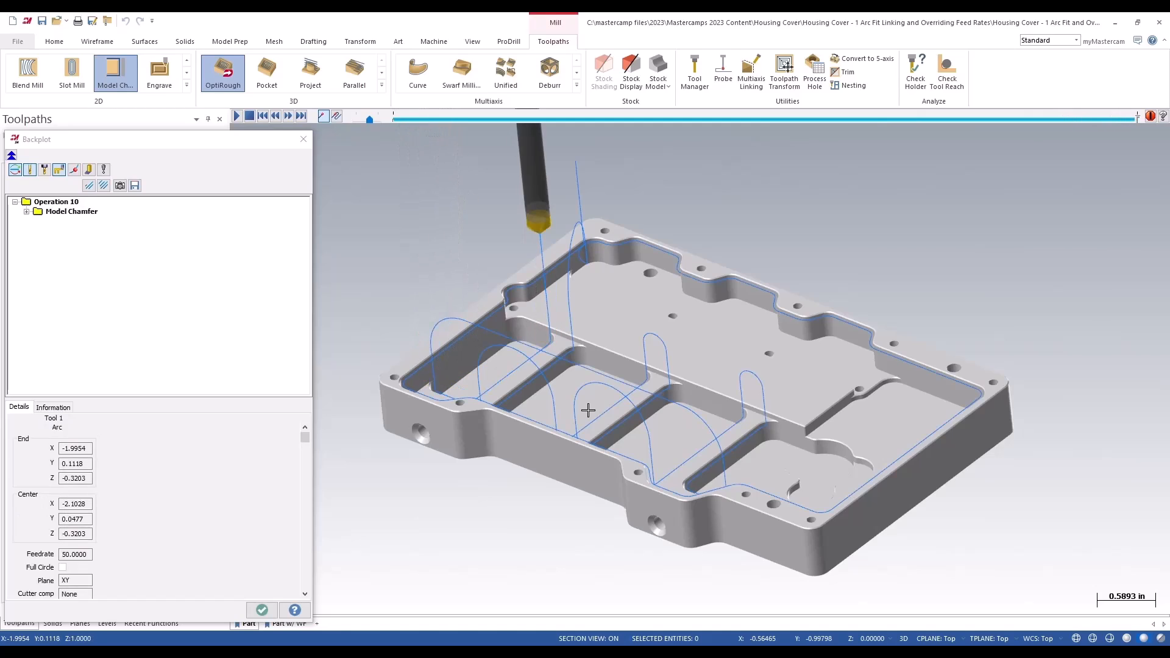
pyautogui.moveTo(431, 337)
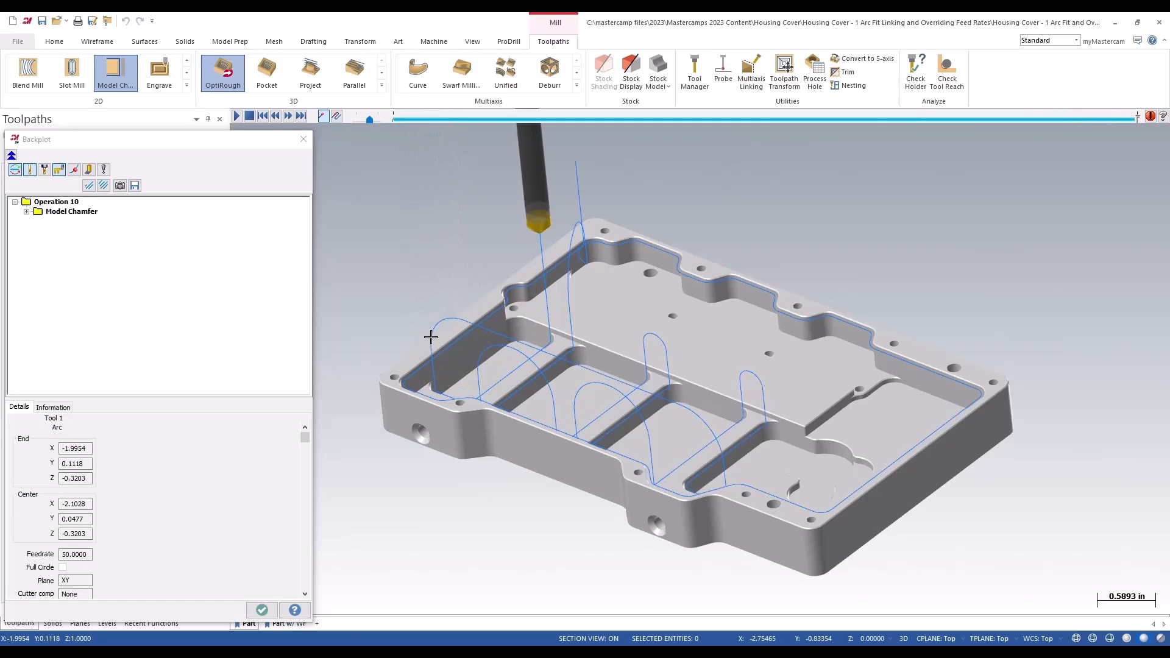
pyautogui.moveTo(438, 373)
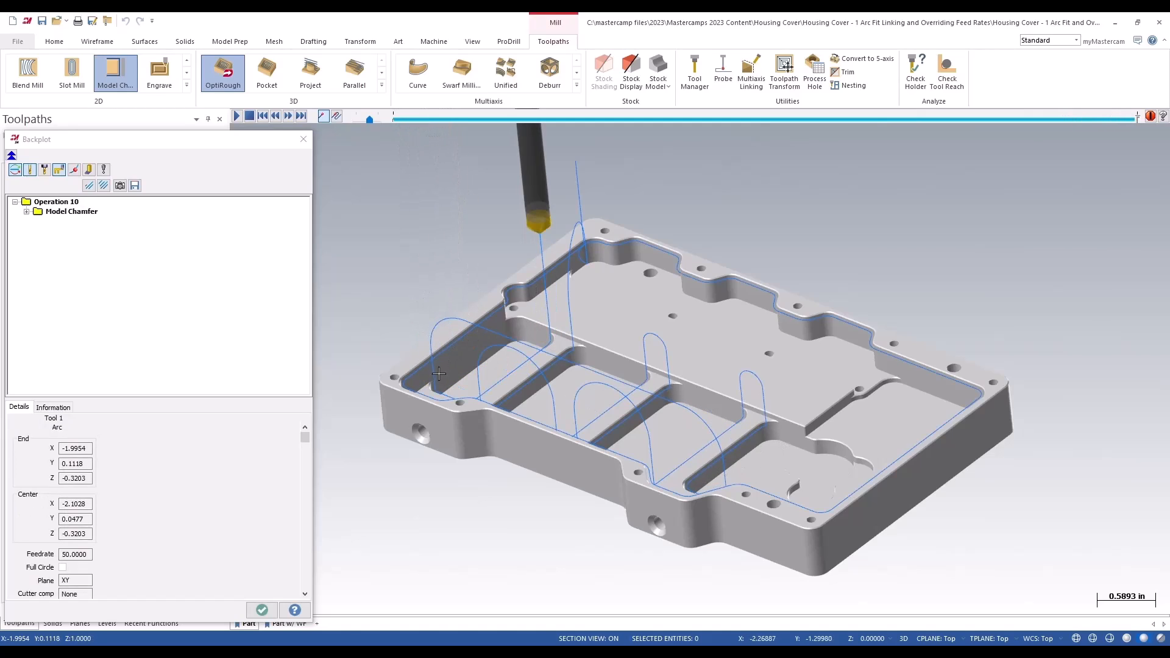
pyautogui.moveTo(334, 223)
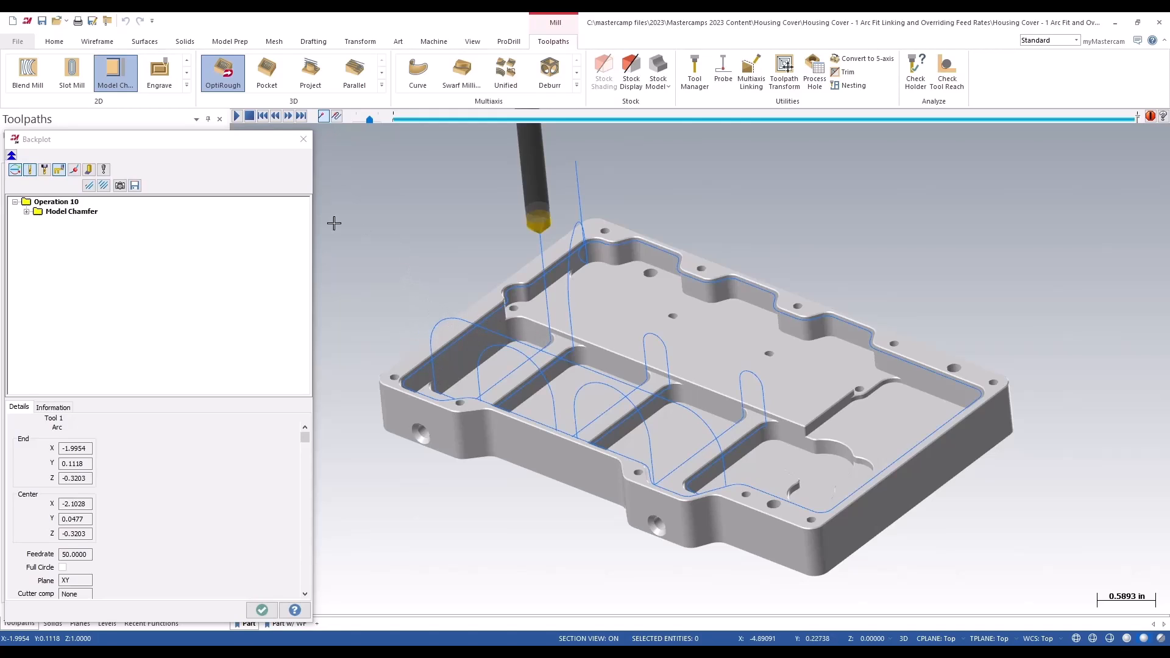
pyautogui.click(304, 139)
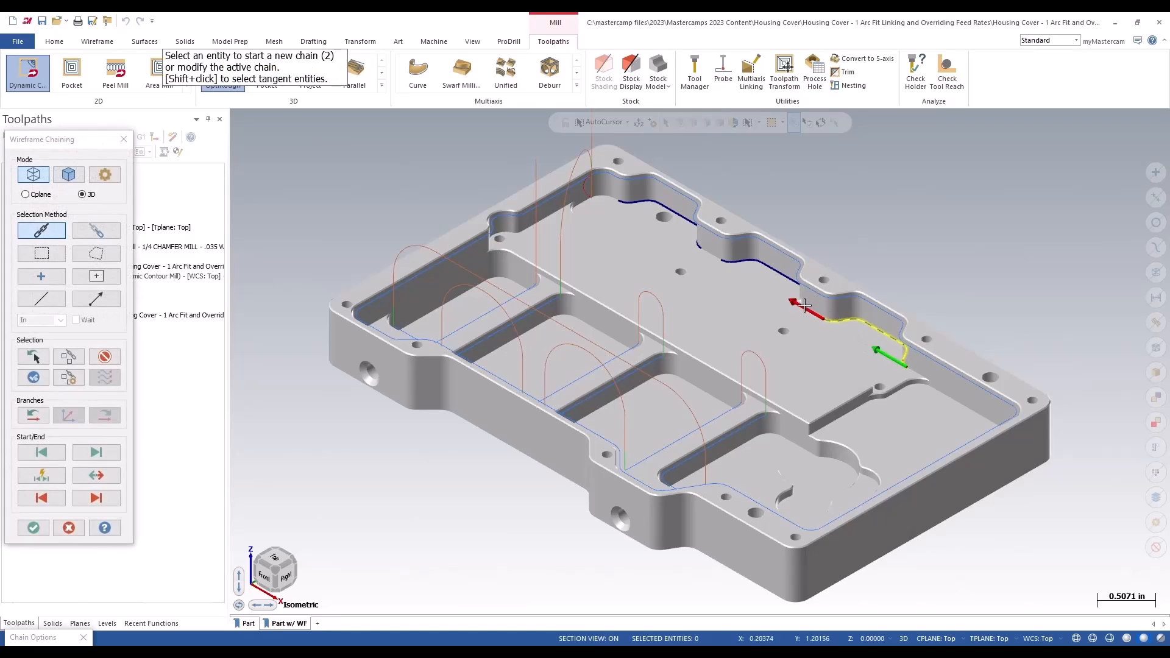
# Extend the chain along the upper pocket wall and accept it for the Dynamic Contour.
pyautogui.click(33, 528)
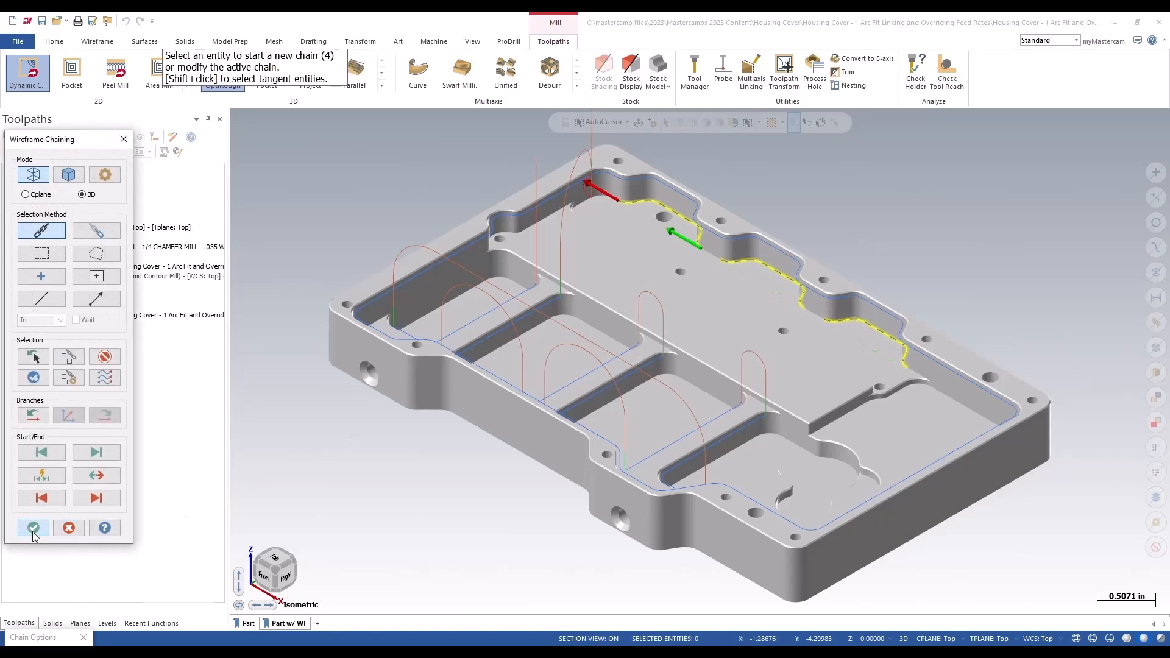
pyautogui.click(33, 528)
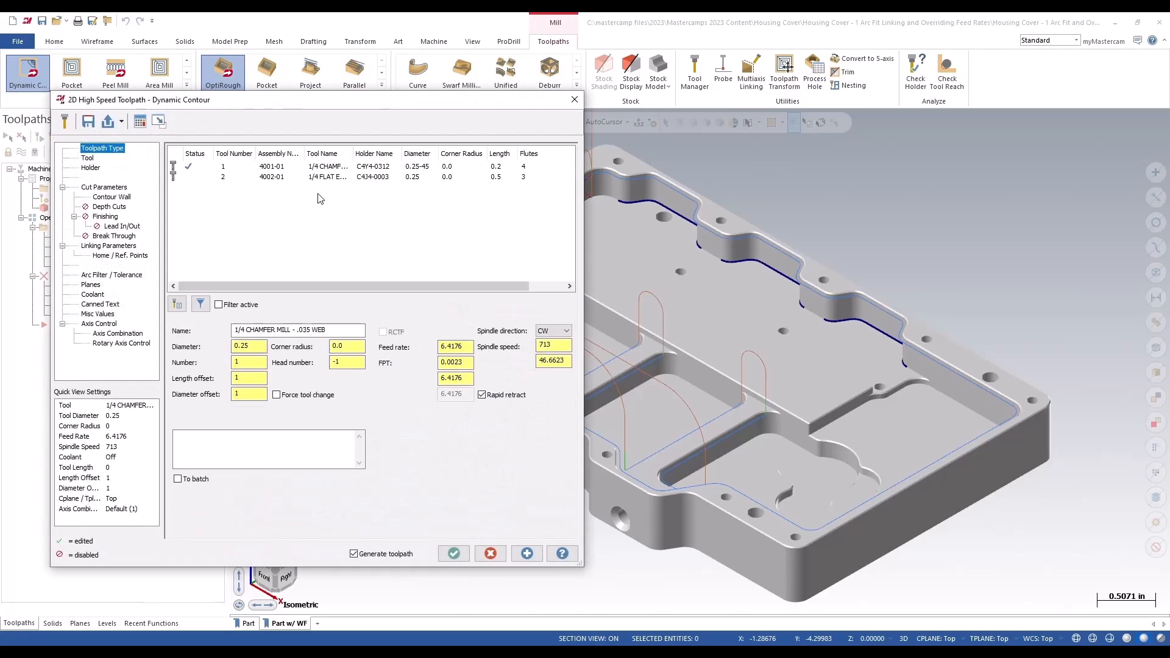
# Pick the 1/4 flat endmill and give the links a 1.0 clearance plus 0.5-radius arc fit at 800.
pyautogui.click(87, 157)
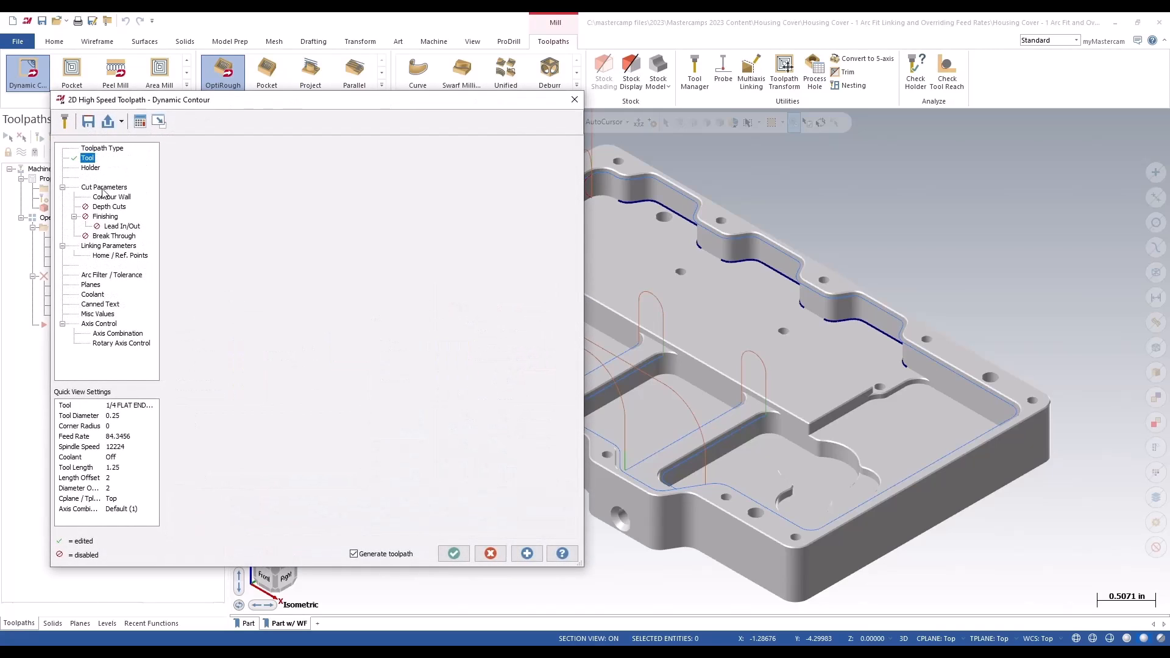
pyautogui.click(104, 186)
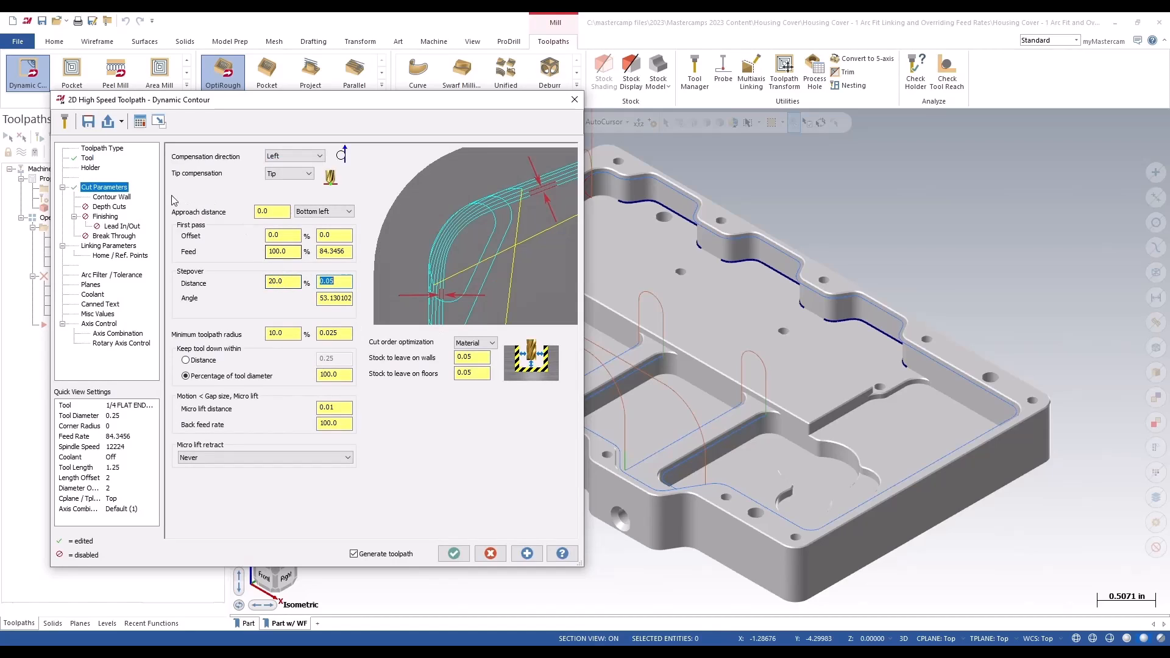
pyautogui.click(112, 196)
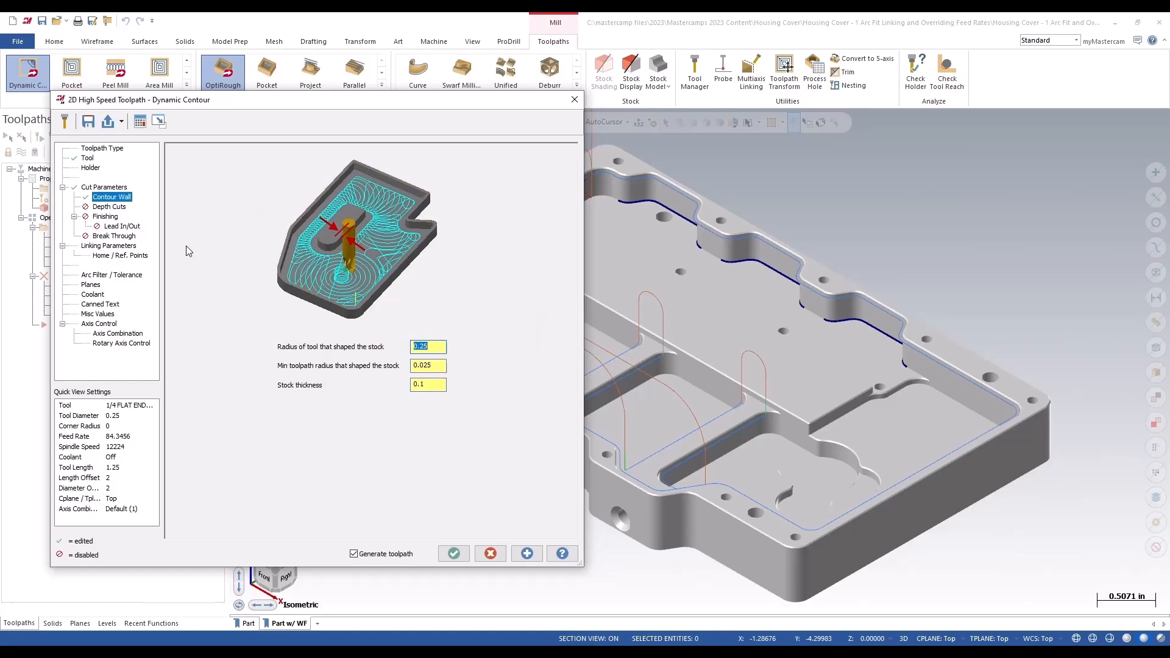
pyautogui.click(108, 245)
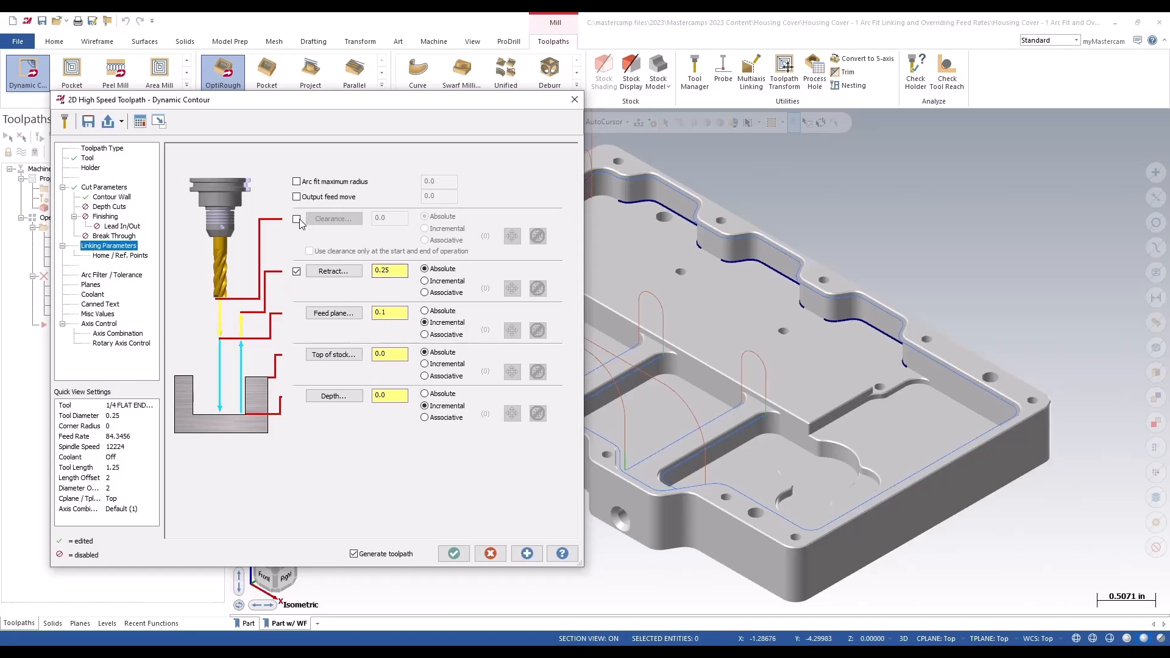
pyautogui.click(298, 218)
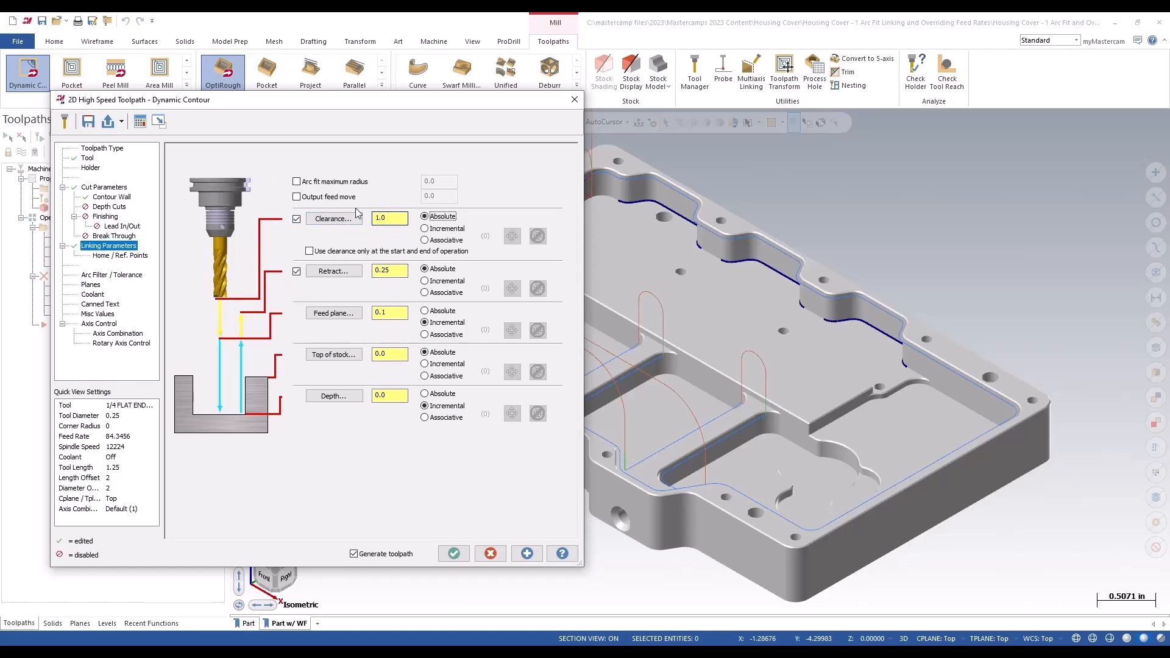
pyautogui.click(298, 182)
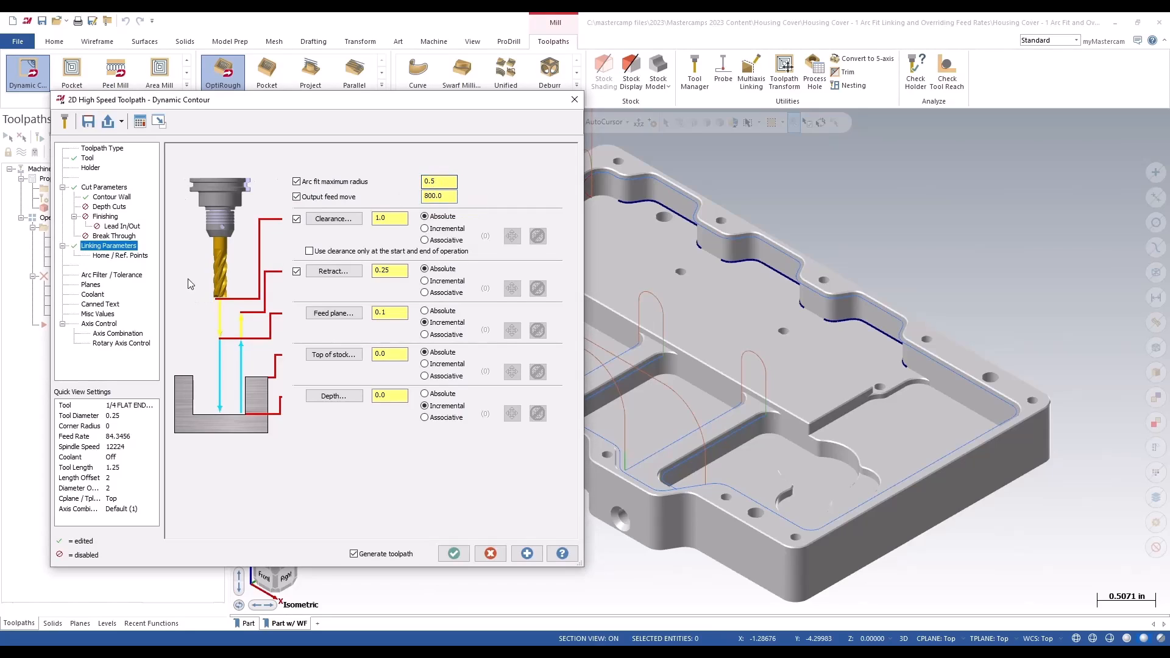
# Override arc feeds by 10% around an 80 base feed, giving 72.0 inside and 88.0 outside arcs.
pyautogui.click(111, 274)
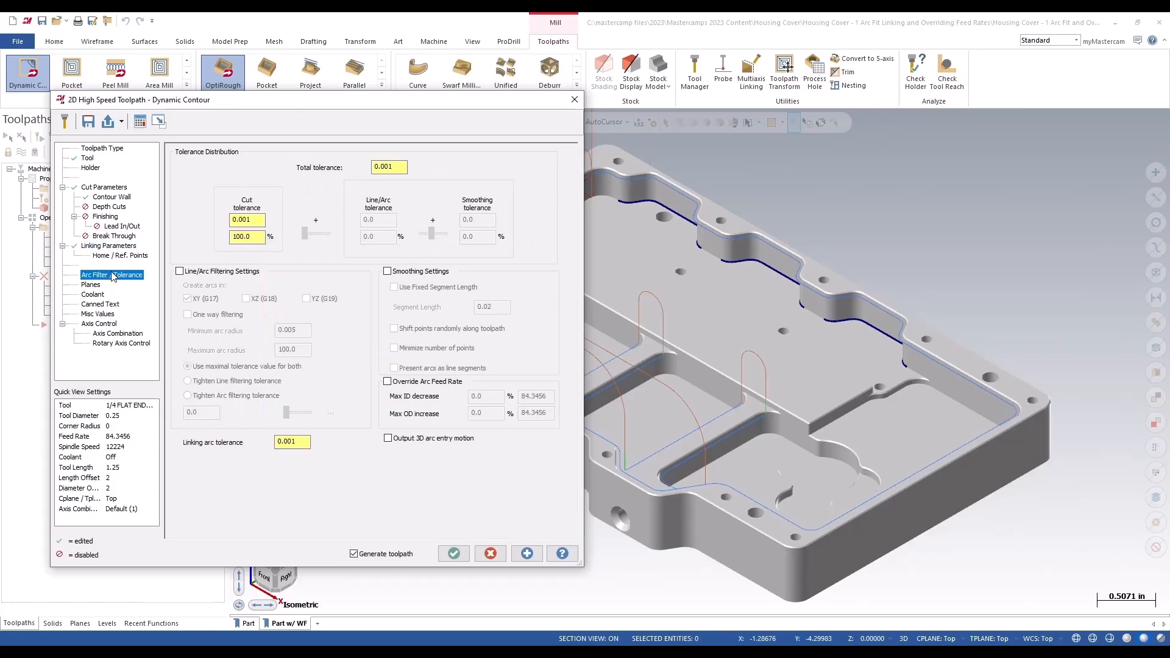
pyautogui.moveTo(105, 284)
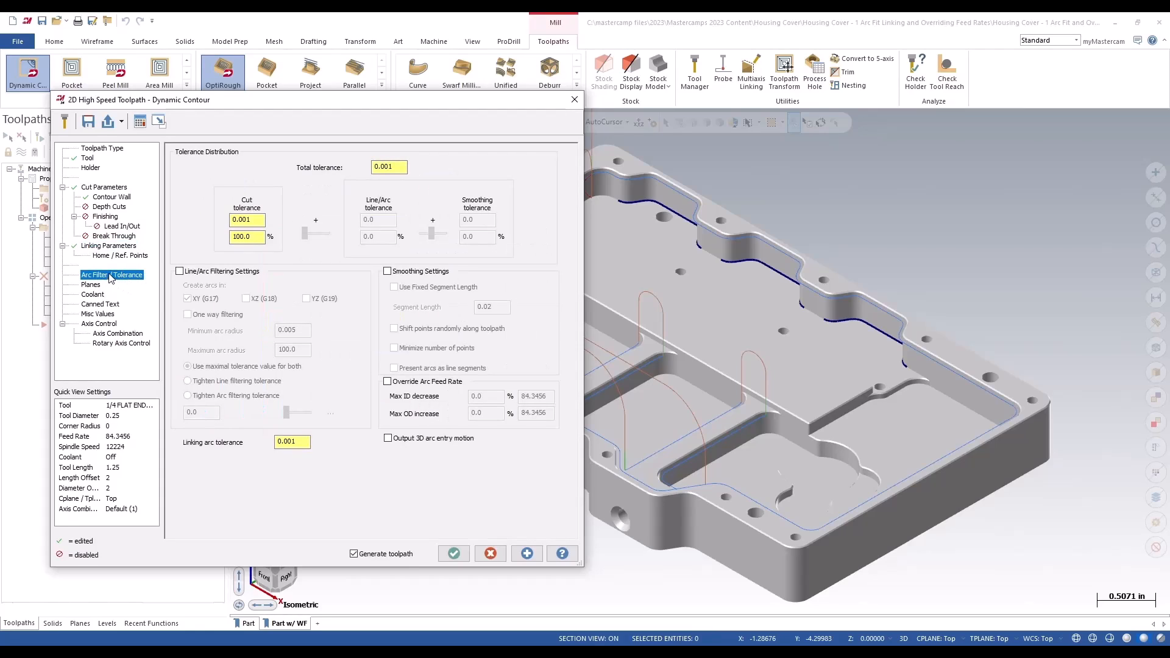
pyautogui.moveTo(143, 284)
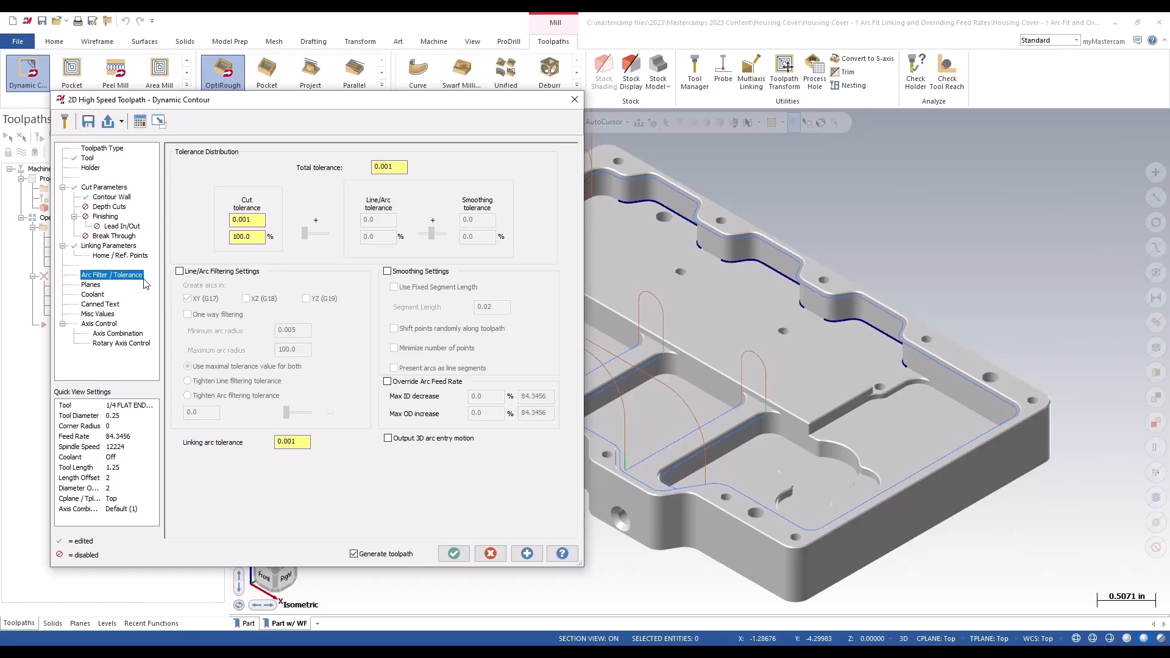
pyautogui.click(388, 382)
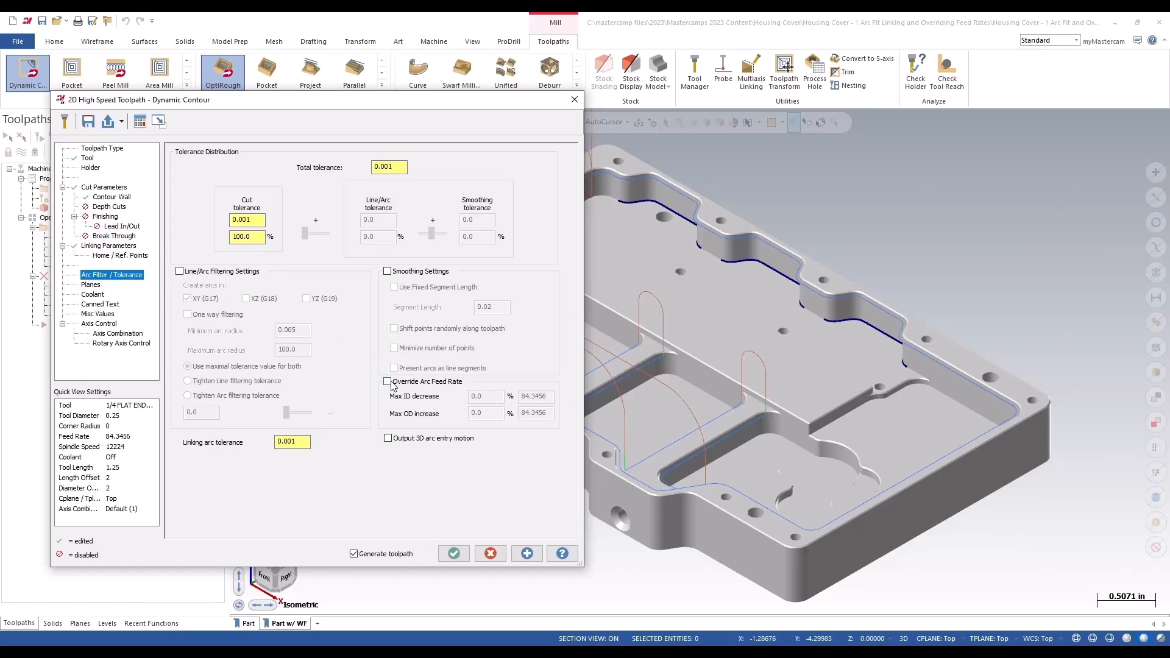
pyautogui.click(387, 381)
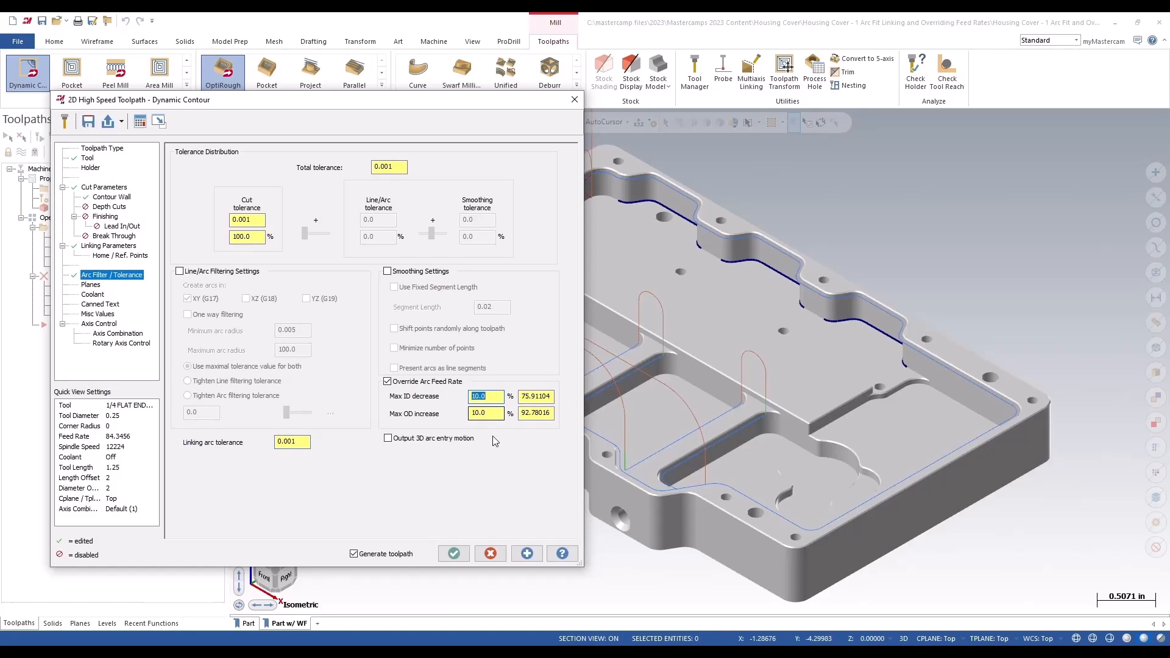
pyautogui.click(486, 413)
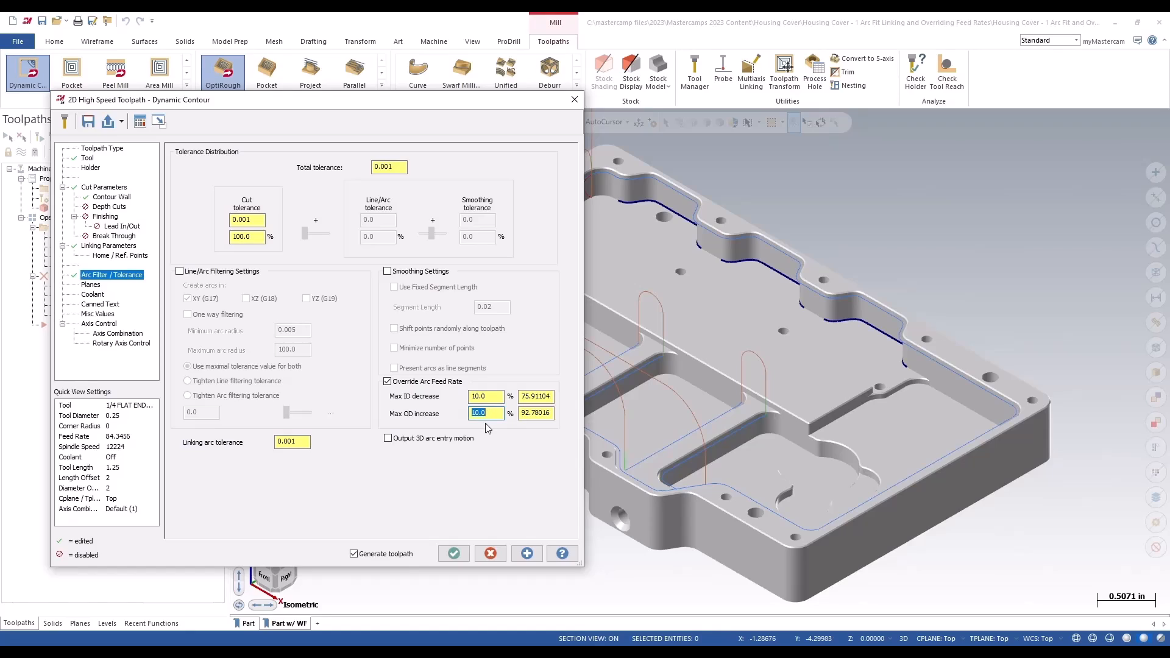
pyautogui.click(88, 157)
pyautogui.write('80')
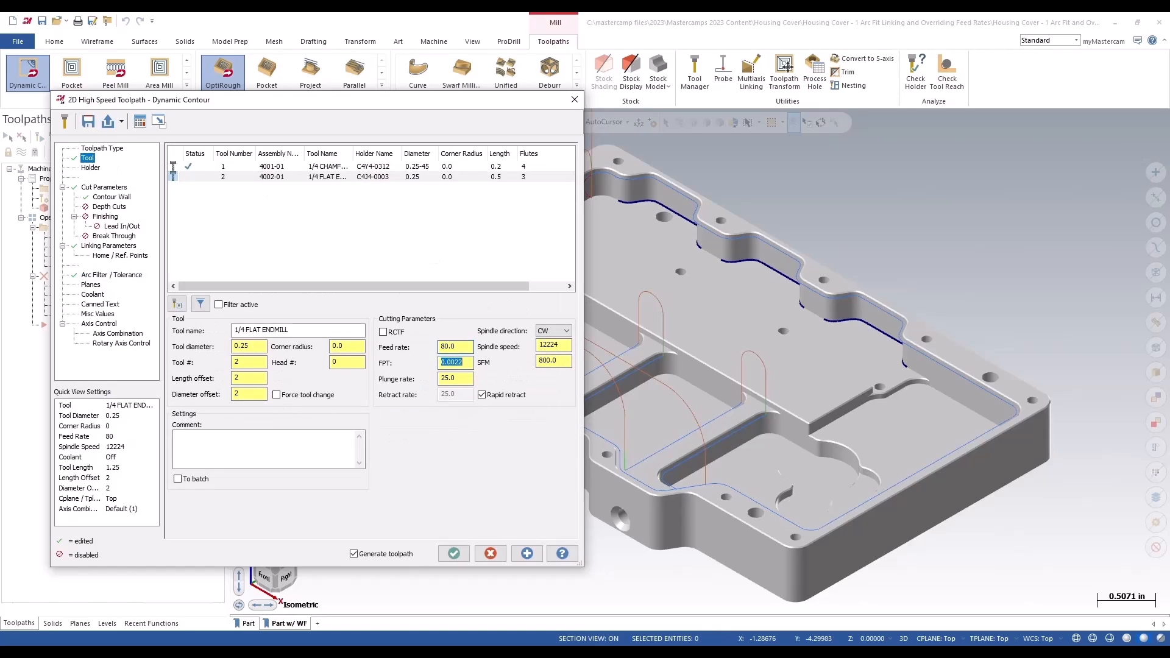
pyautogui.click(112, 274)
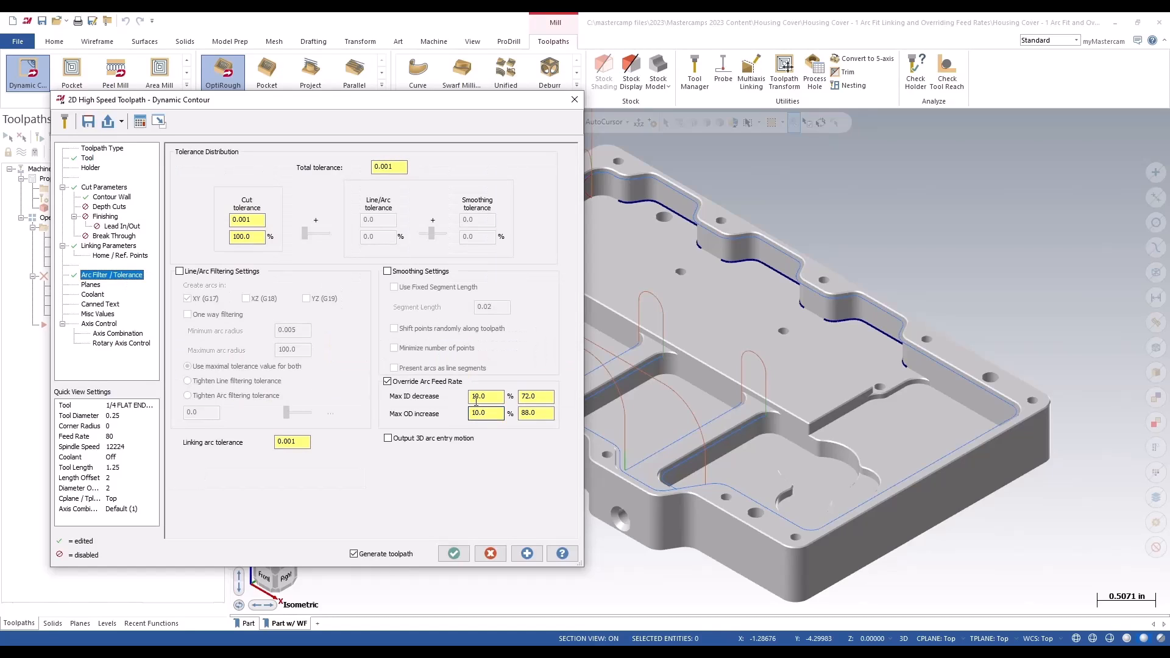
pyautogui.tripleClick(485, 396)
pyautogui.write('10')
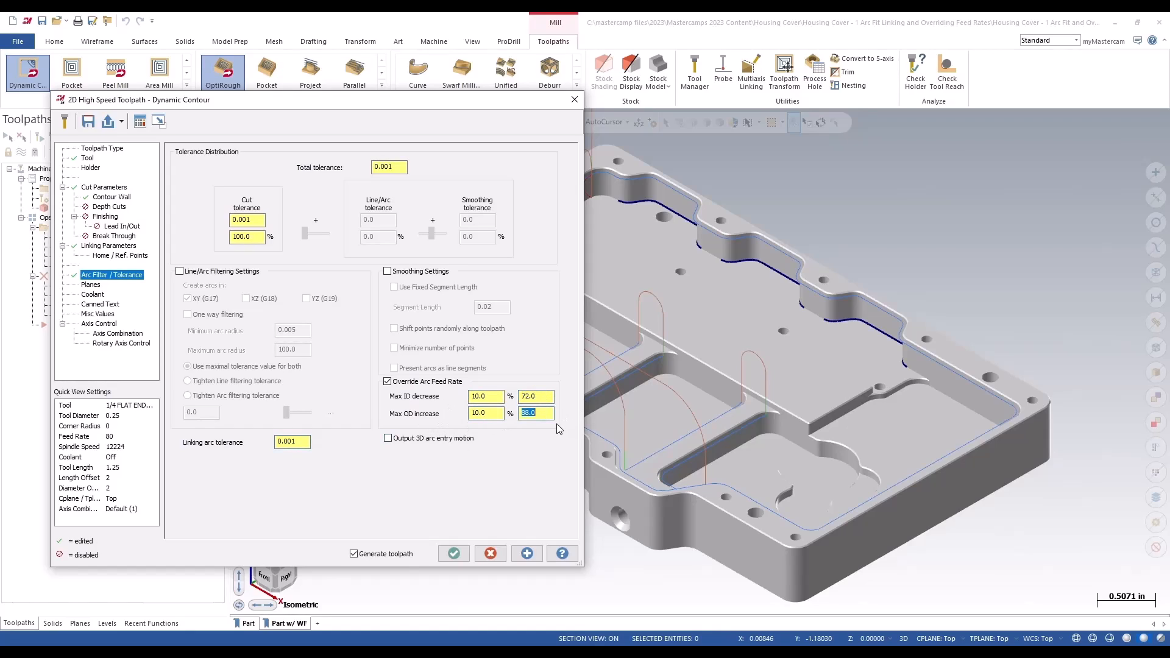
# Accept the Dynamic Contour settings, regenerate, and backplot its passes along the pocket wall.
pyautogui.click(112, 275)
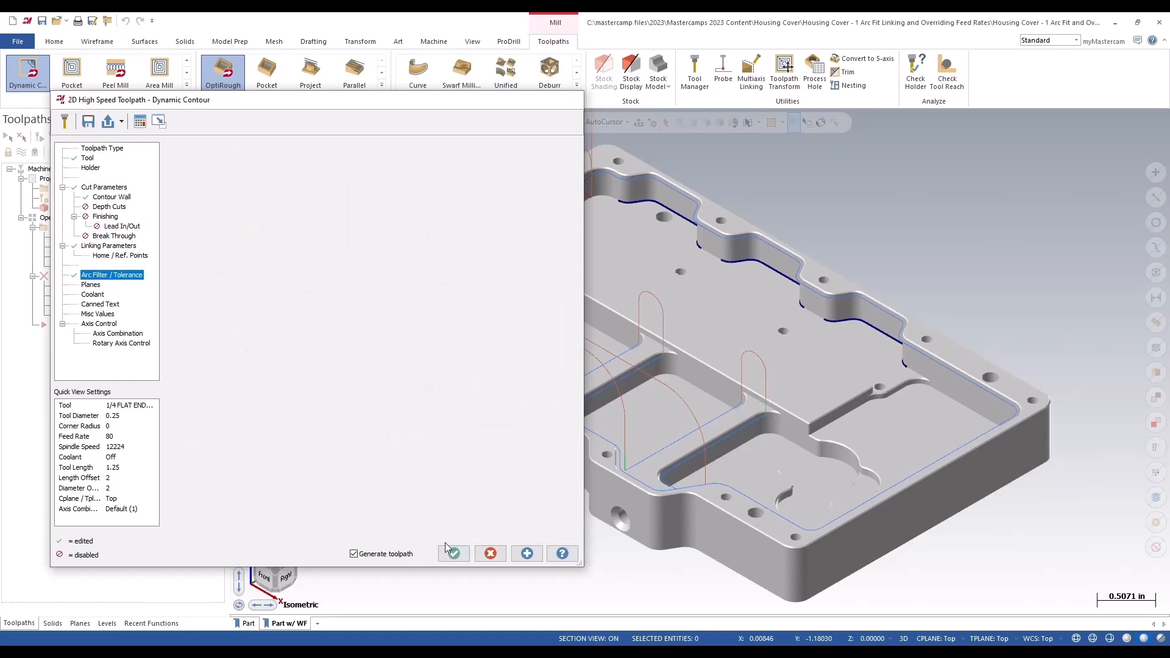
pyautogui.click(453, 553)
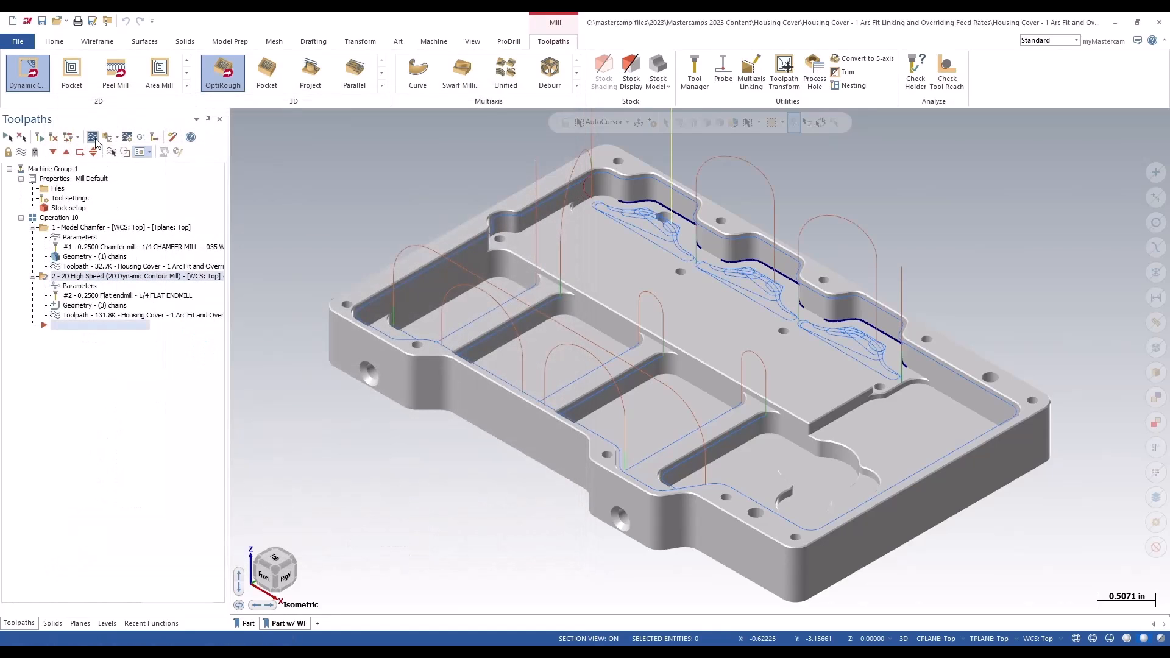
pyautogui.click(94, 138)
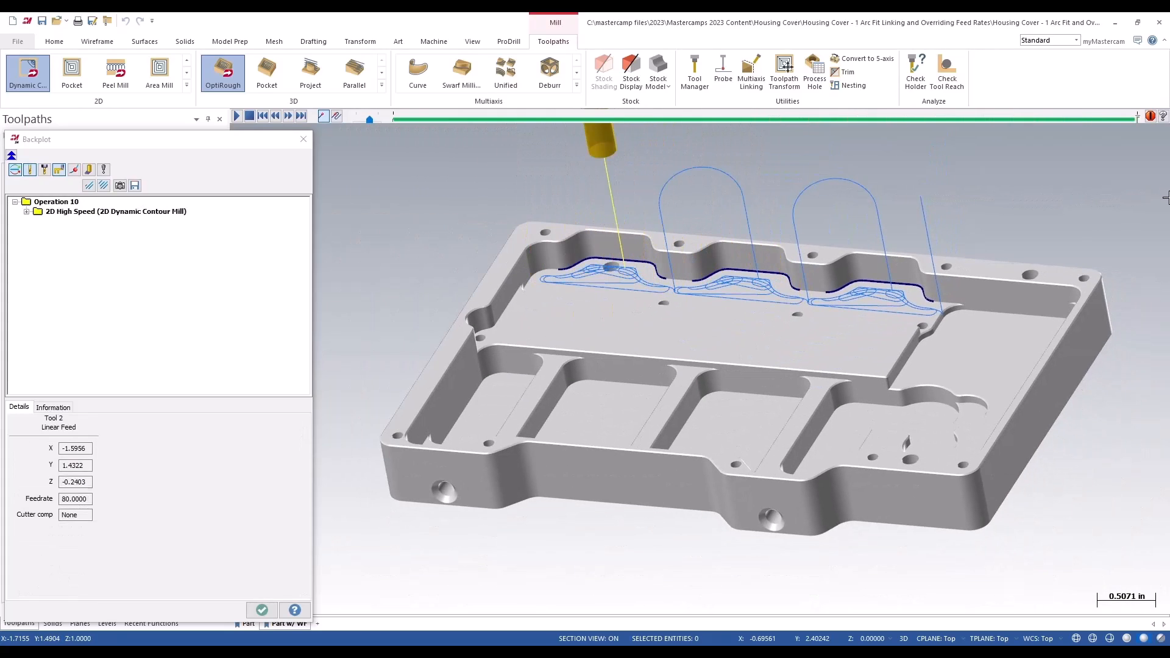
pyautogui.click(304, 139)
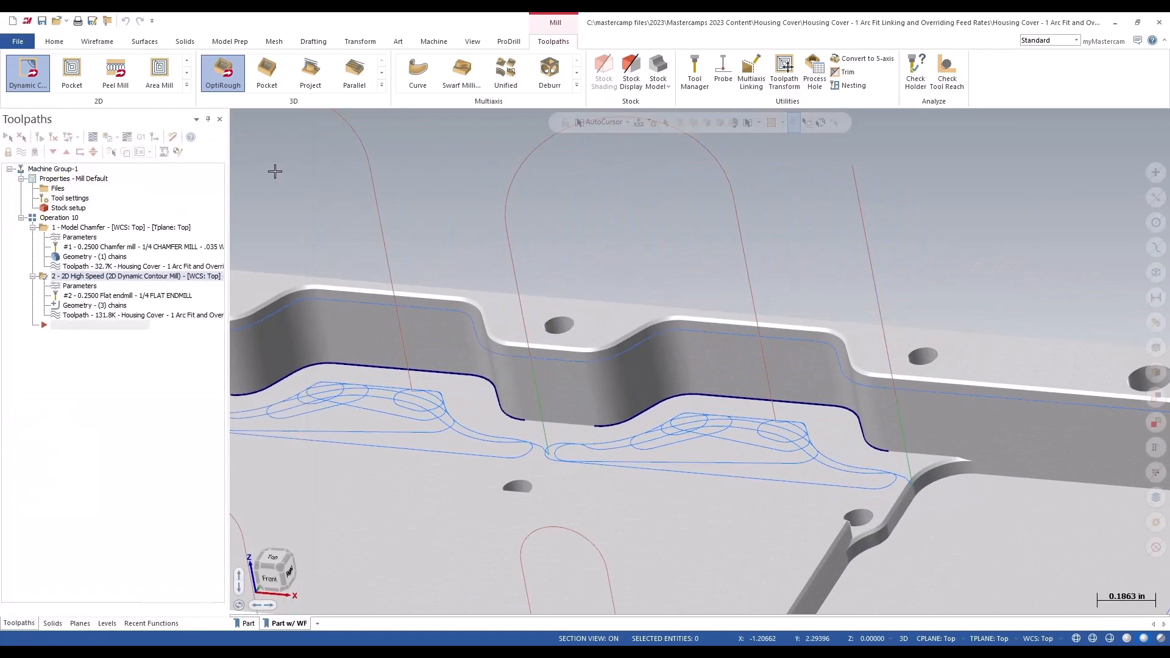
# Run Analyze Toolpath from Home to read 80/72/88 feeds on the contour moves.
pyautogui.click(53, 41)
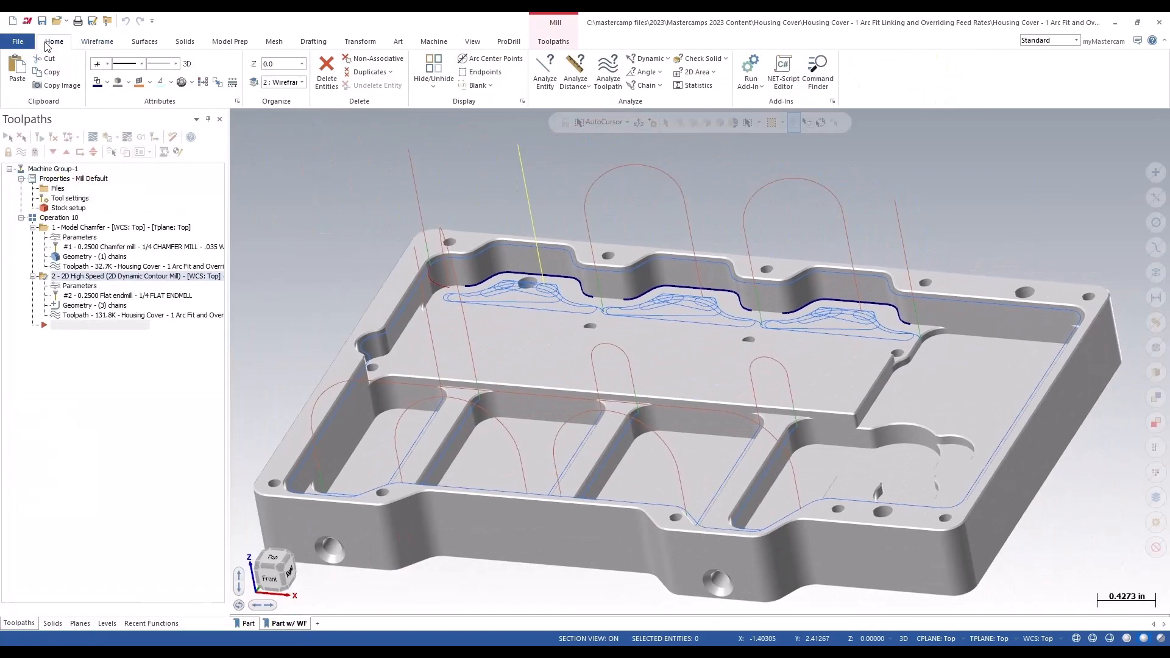
pyautogui.moveTo(607, 72)
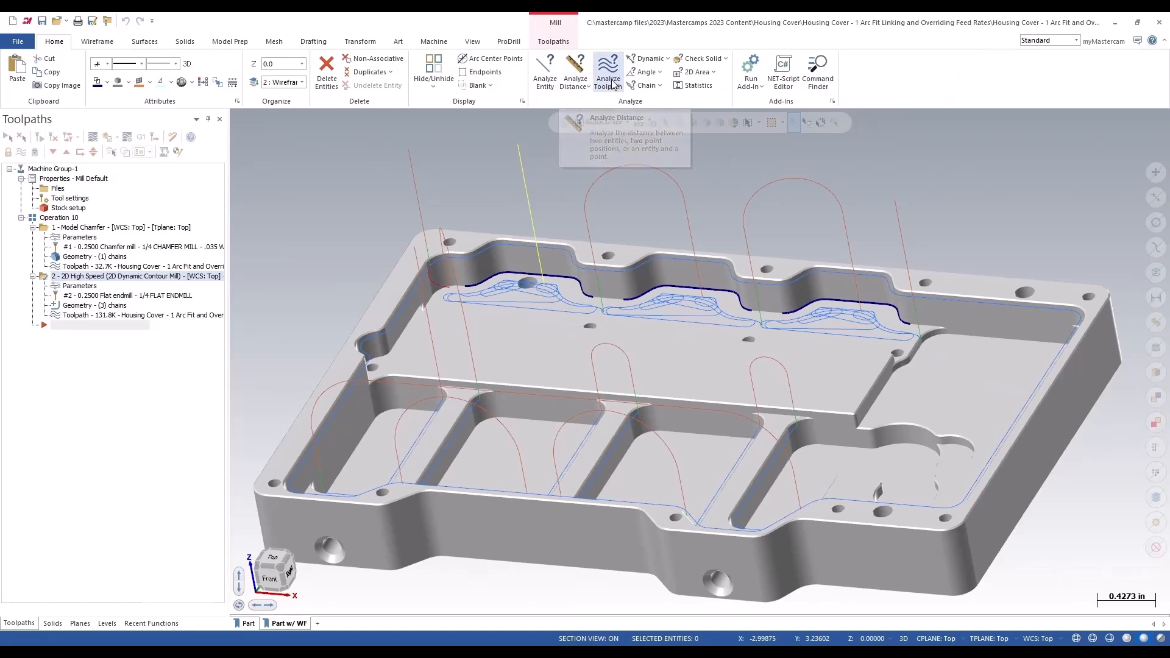
pyautogui.click(607, 72)
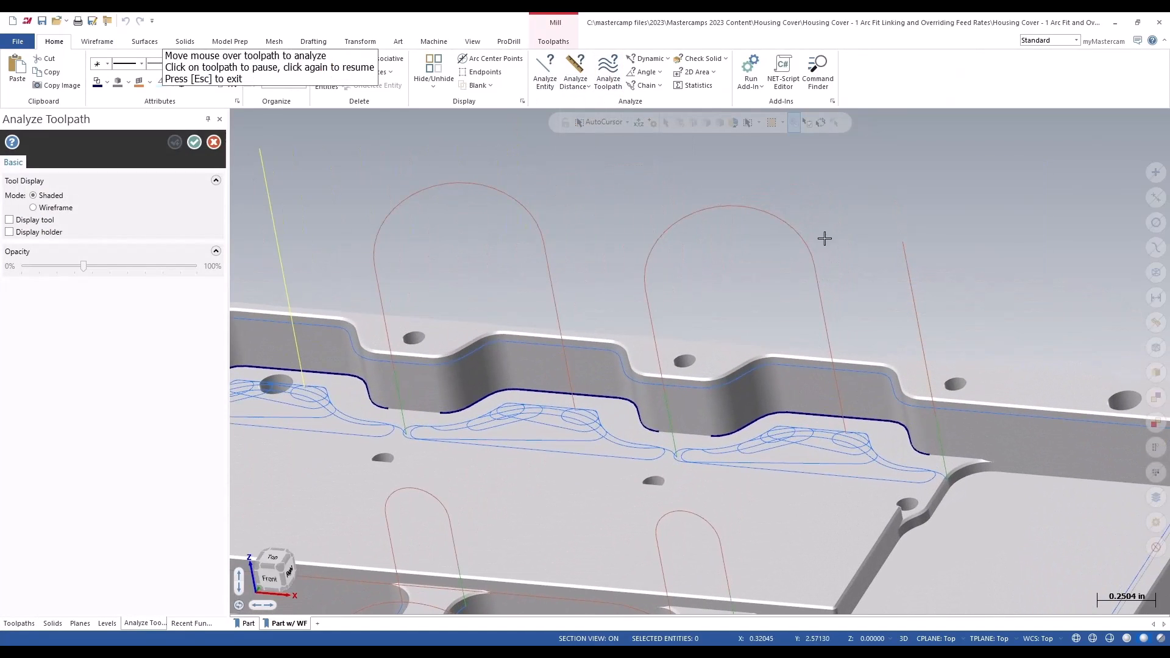
pyautogui.moveTo(714, 203)
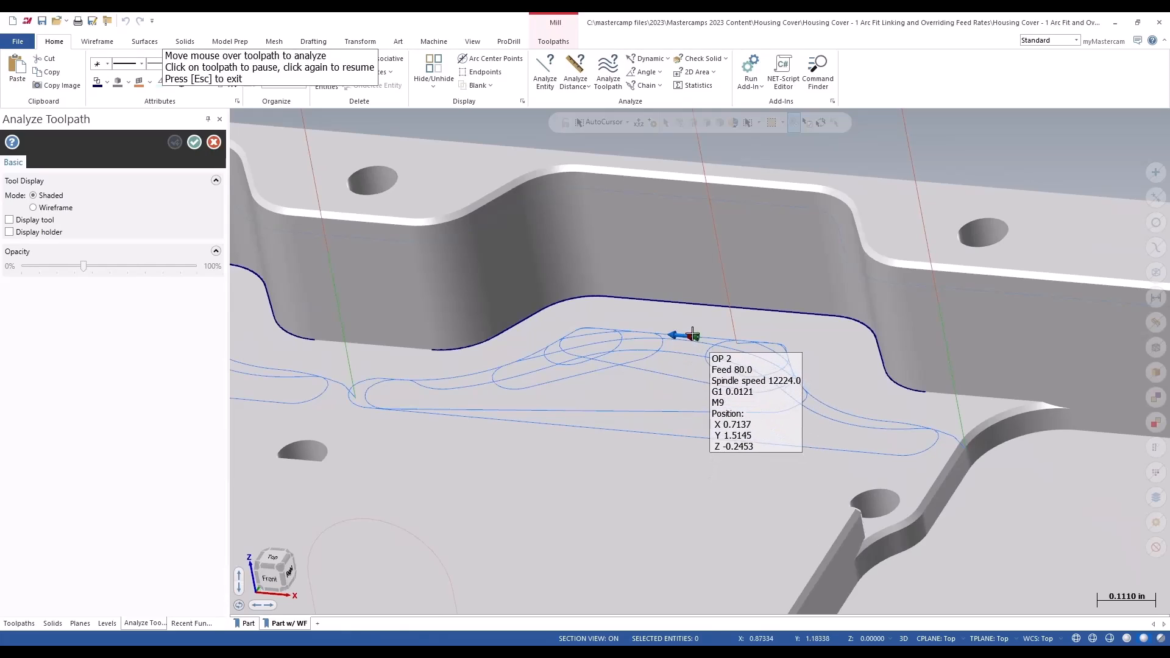
pyautogui.moveTo(664, 330)
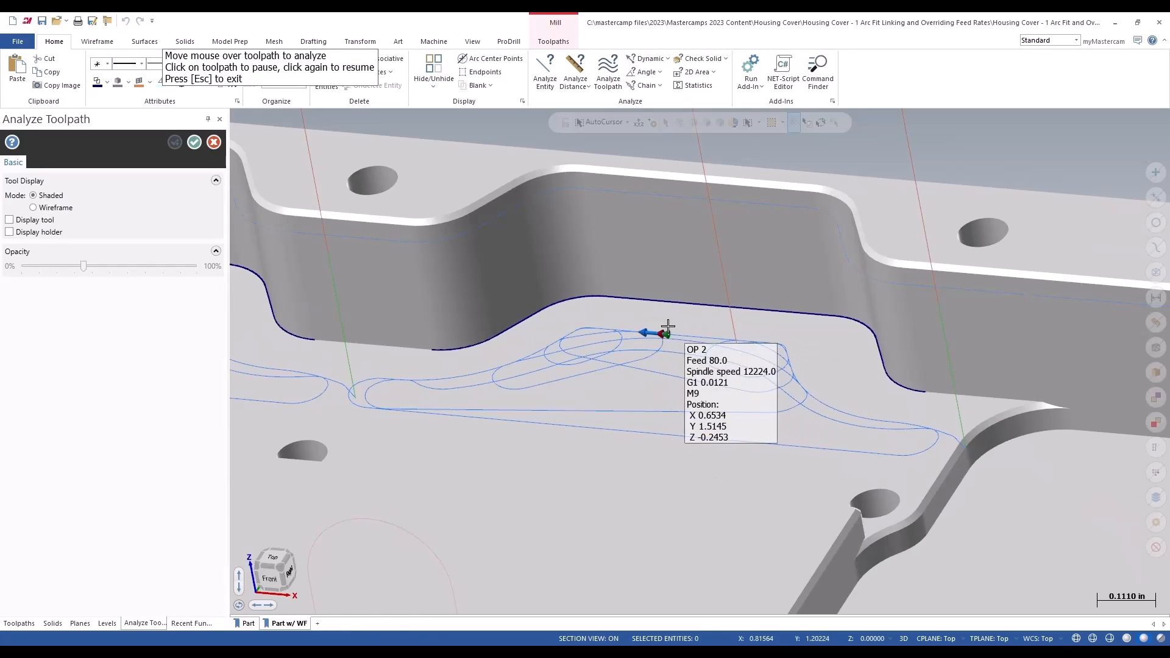
pyautogui.moveTo(625, 328)
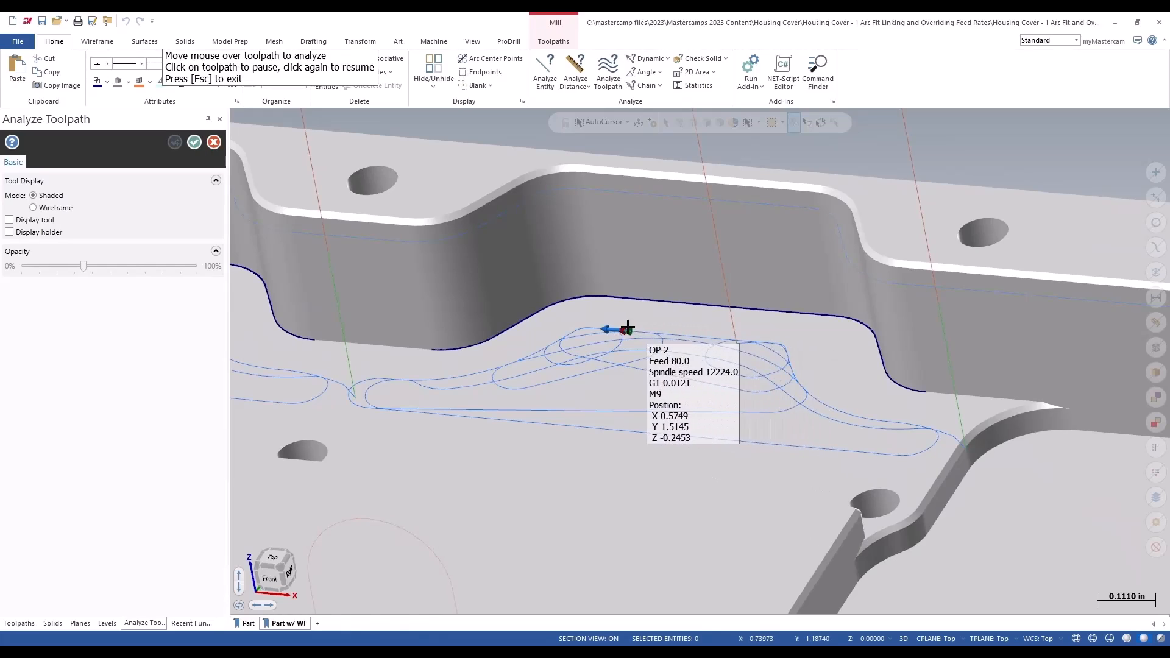
pyautogui.moveTo(574, 326)
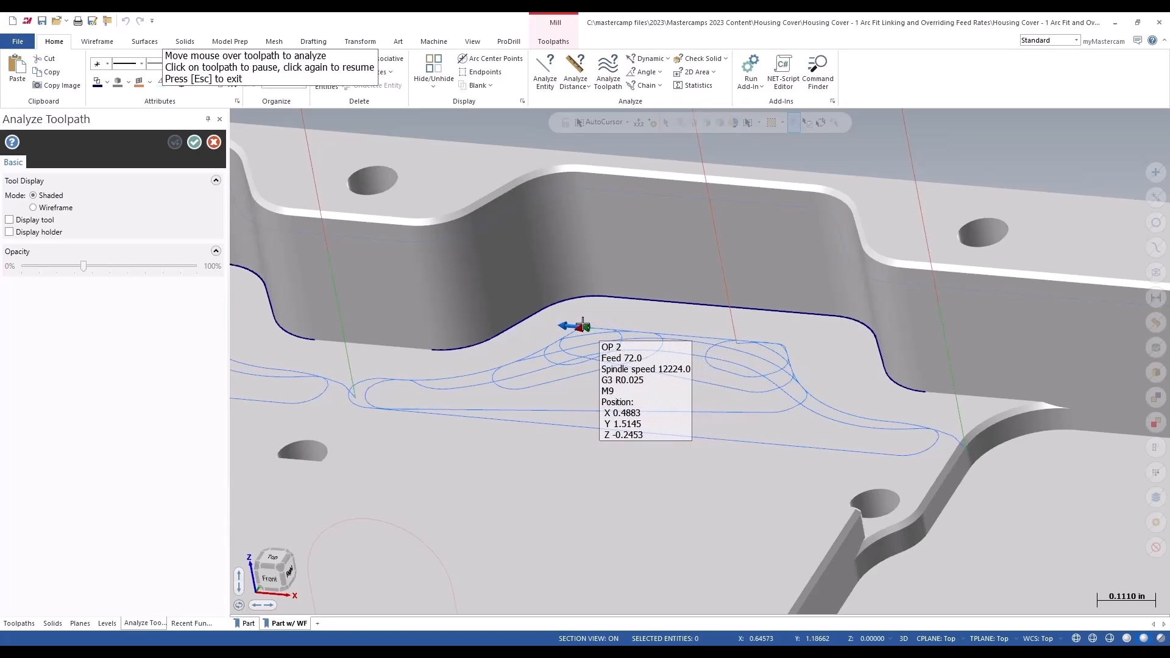
pyautogui.moveTo(584, 324)
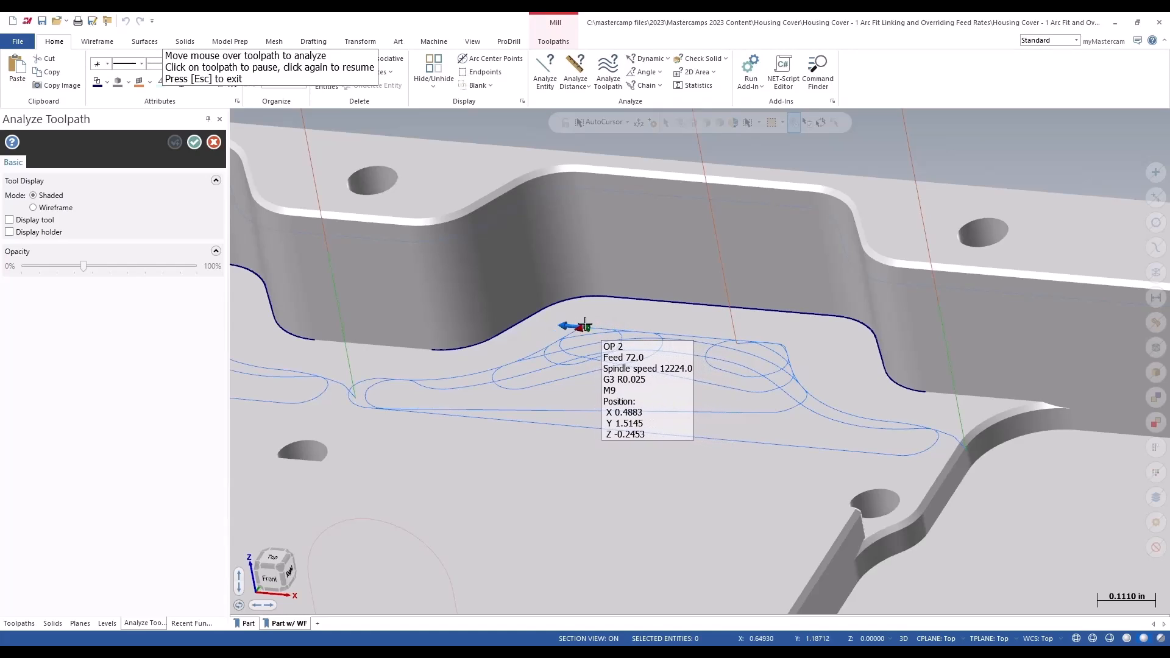
pyautogui.moveTo(544, 356)
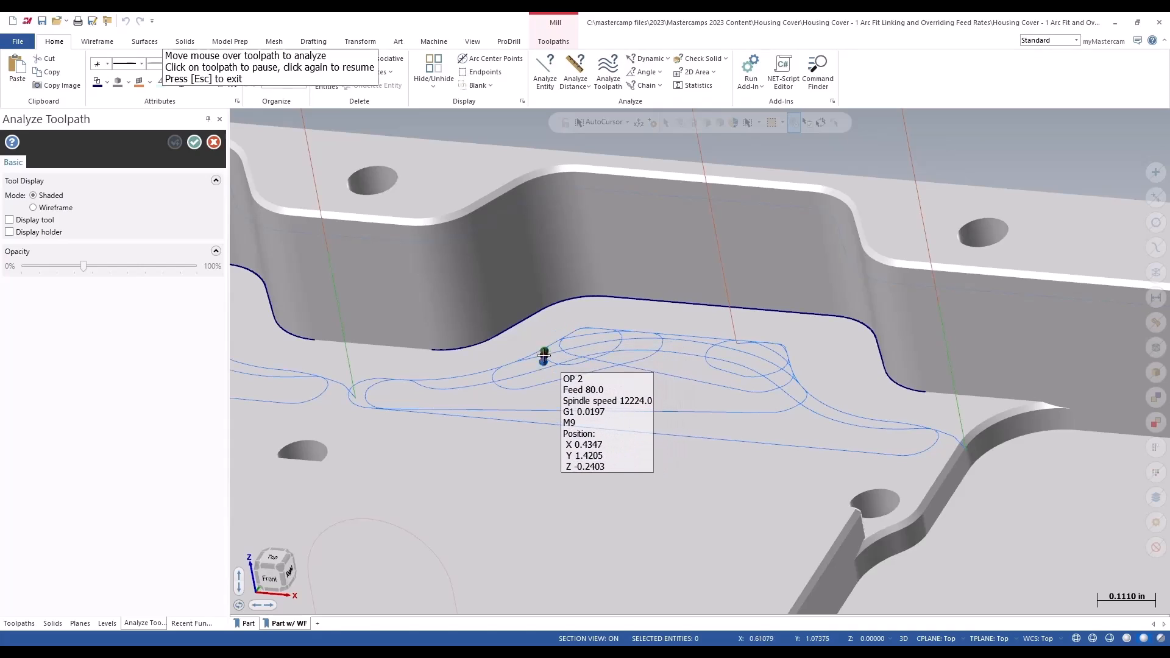
pyautogui.moveTo(490, 366)
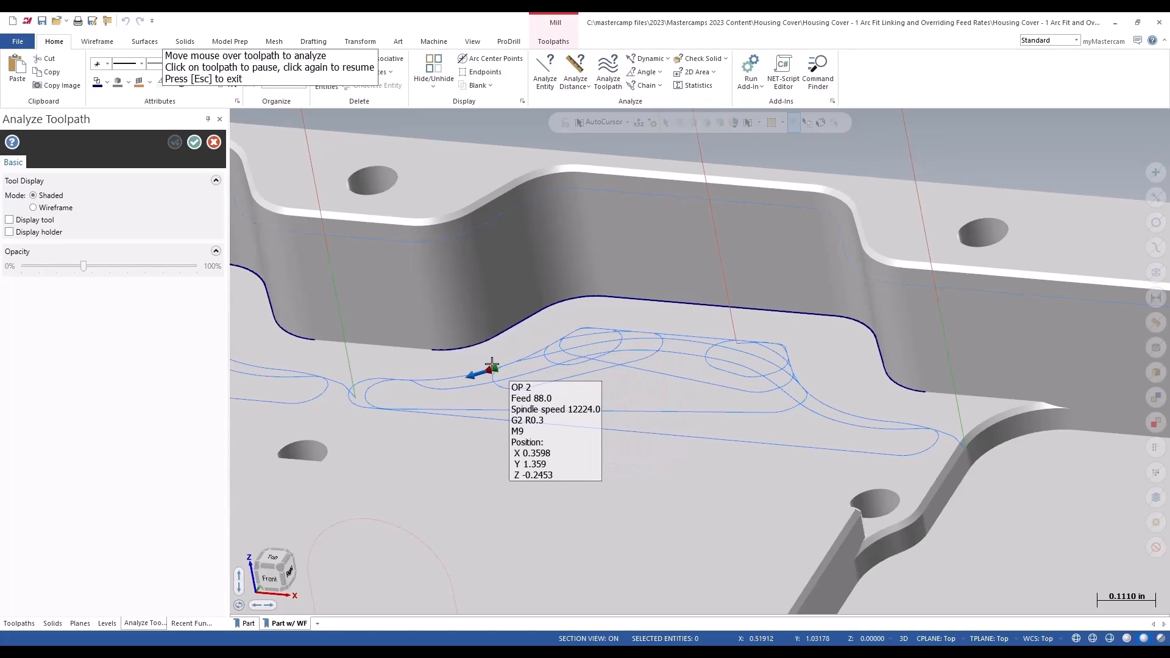
pyautogui.moveTo(503, 362)
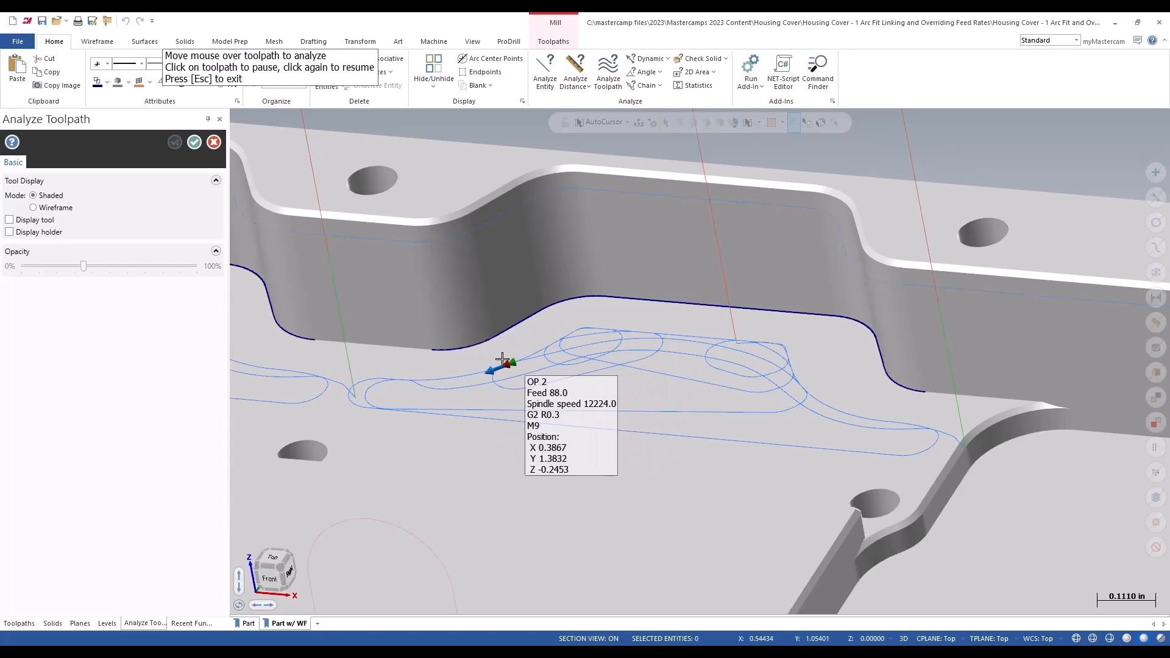